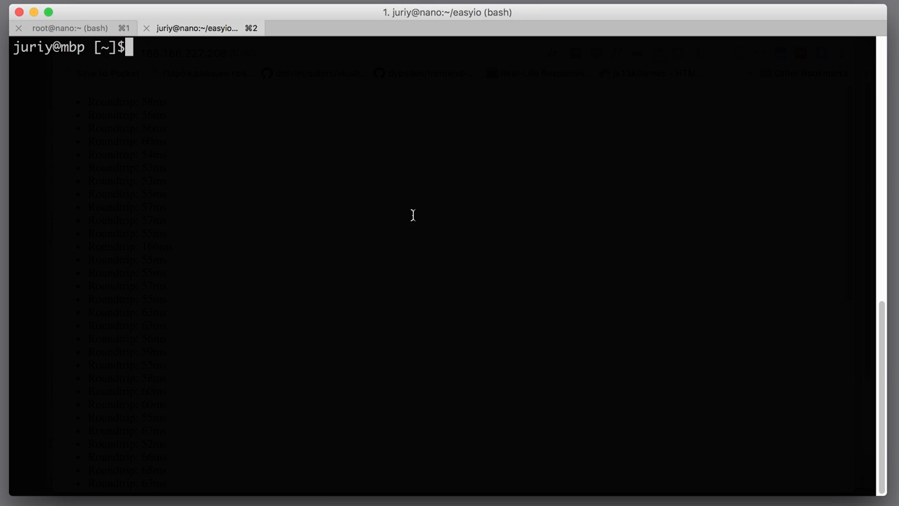
mouse_move(329, 201)
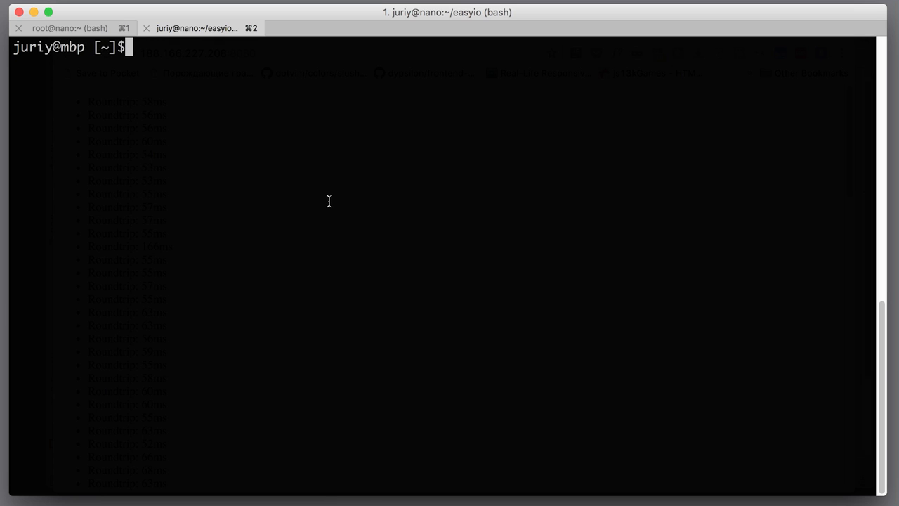
Step: Change into ~/dev/demos/easyio and remove the old deploy.sh script
type("cd ~/dev/demos/easyio/")
type("ls")
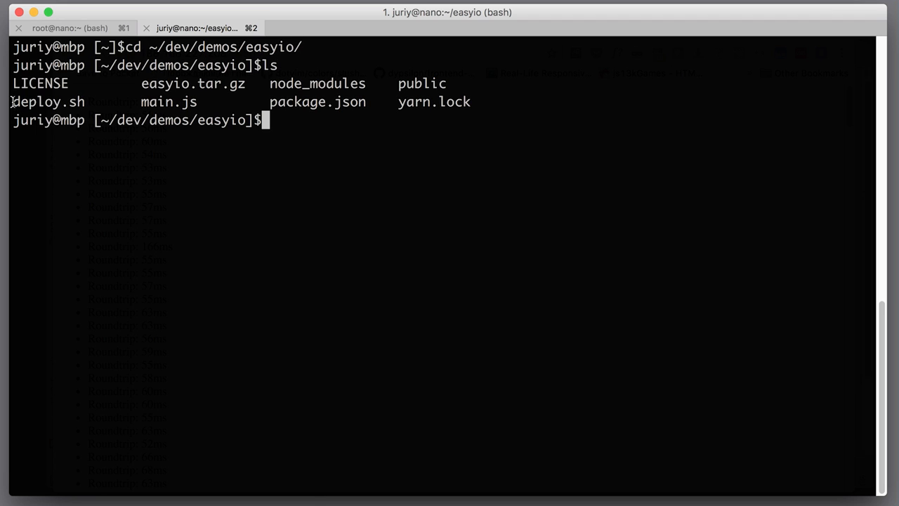
double_click(42, 102)
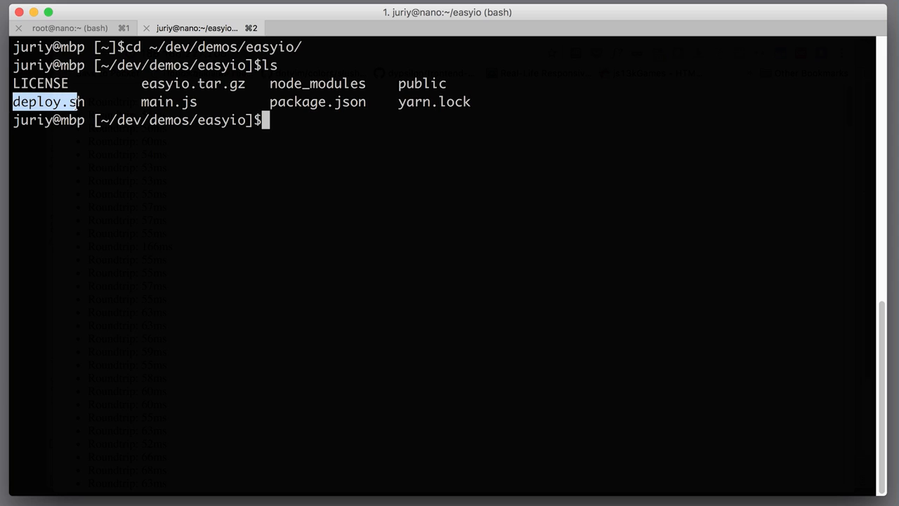
type("rm")
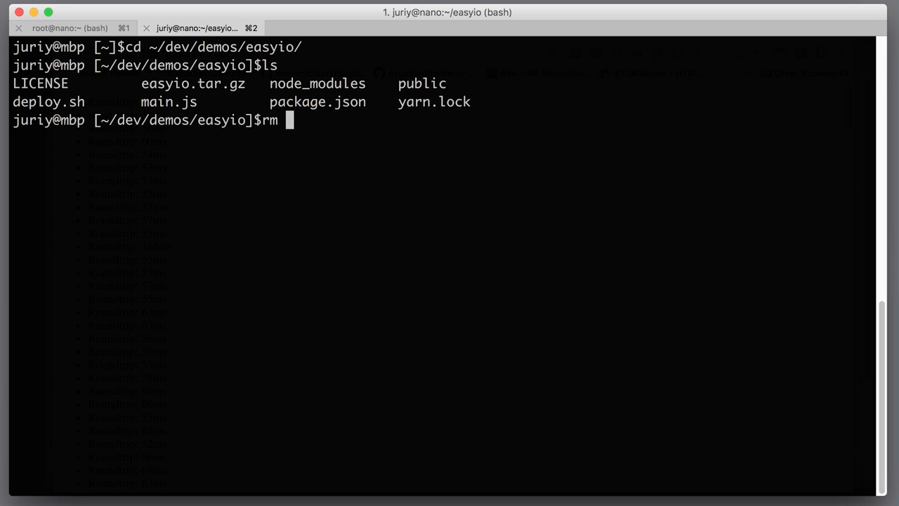
type("deploy.sh")
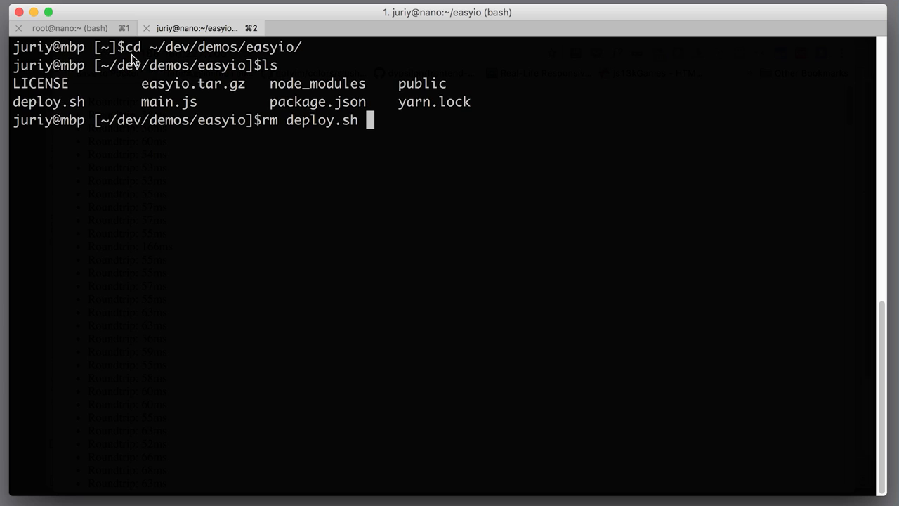
type("ea")
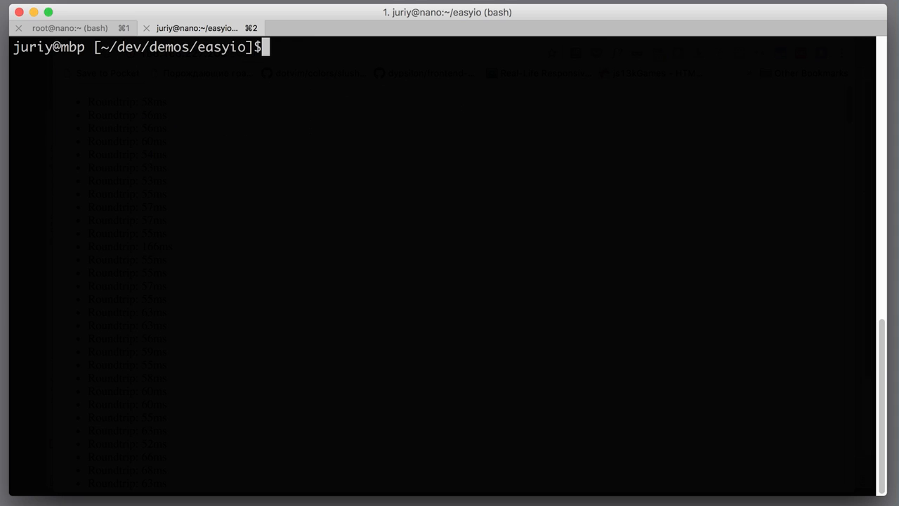
Step: Open a new deploy.sh file in vim
type("vim")
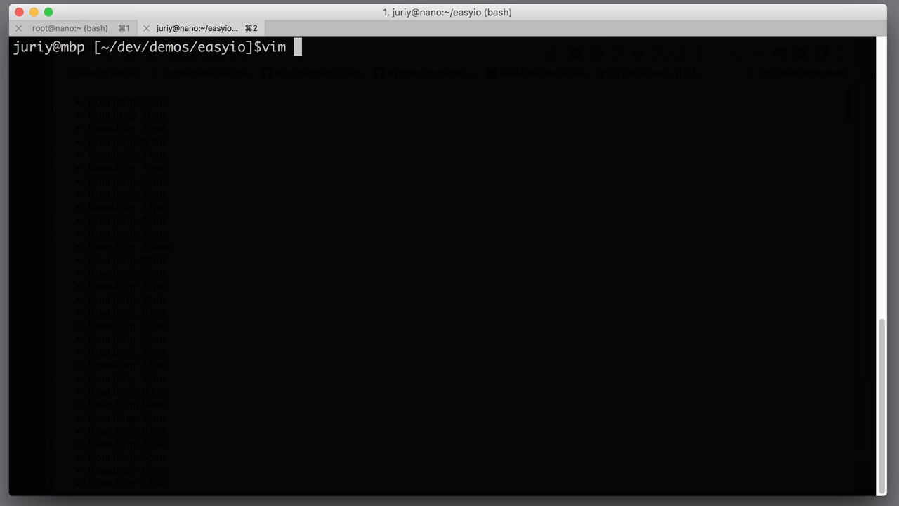
type("depl")
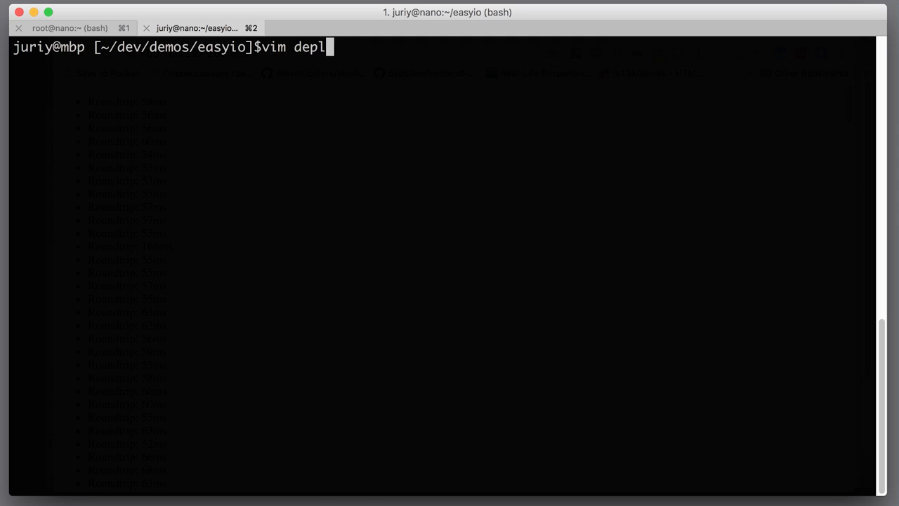
type("oy.")
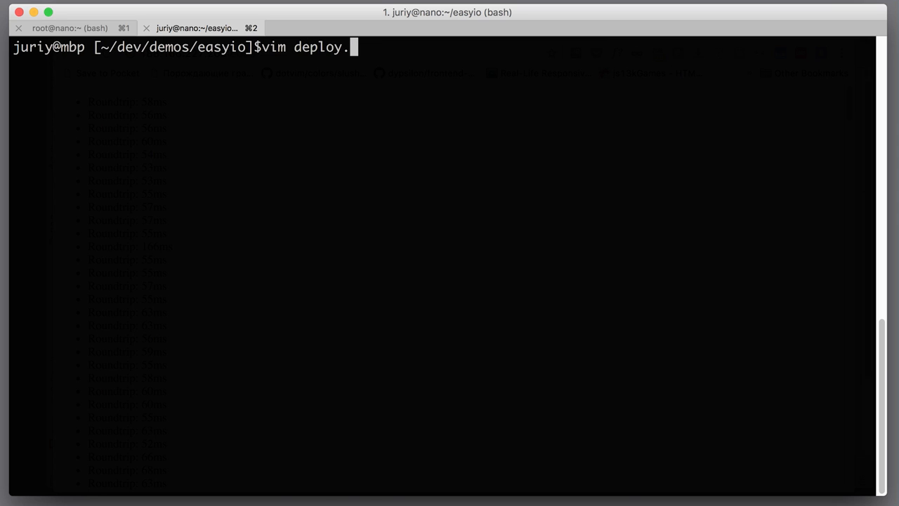
key("Return")
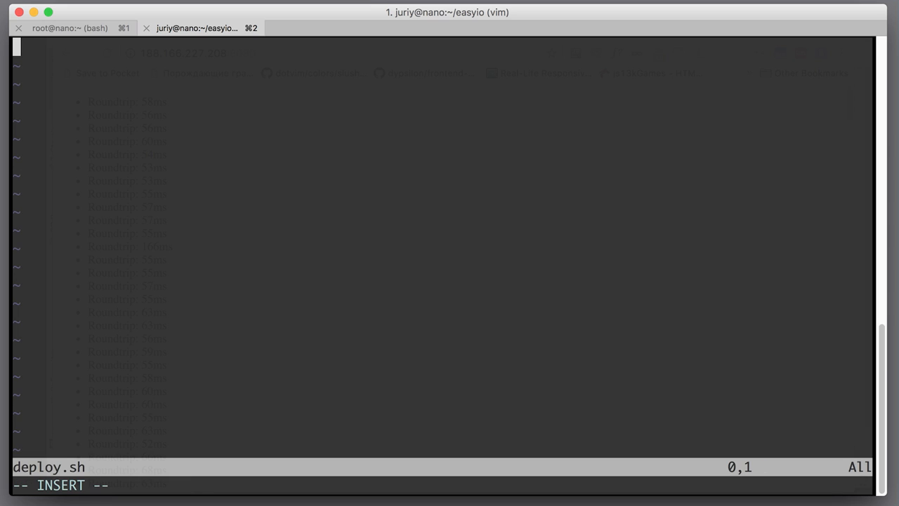
Step: Write the #!/bin/bash shebang line followed by a blank line
type("#!")
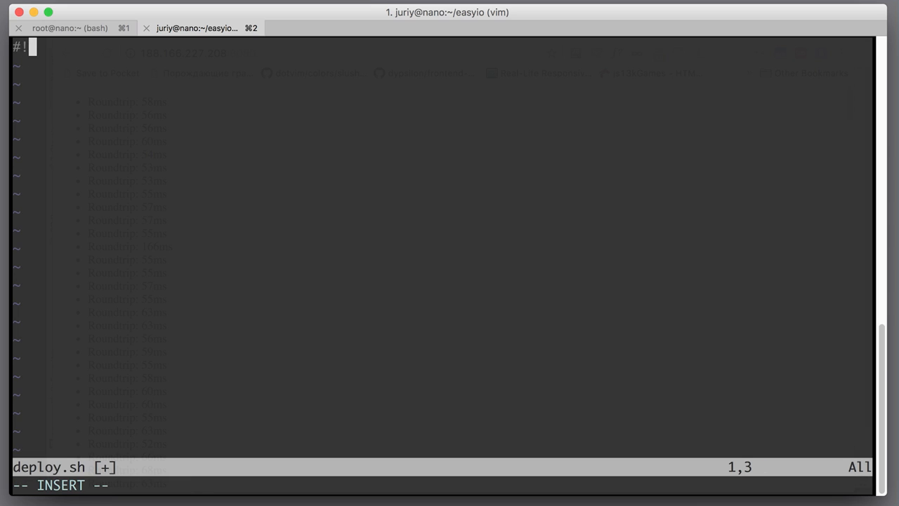
type("/bin/")
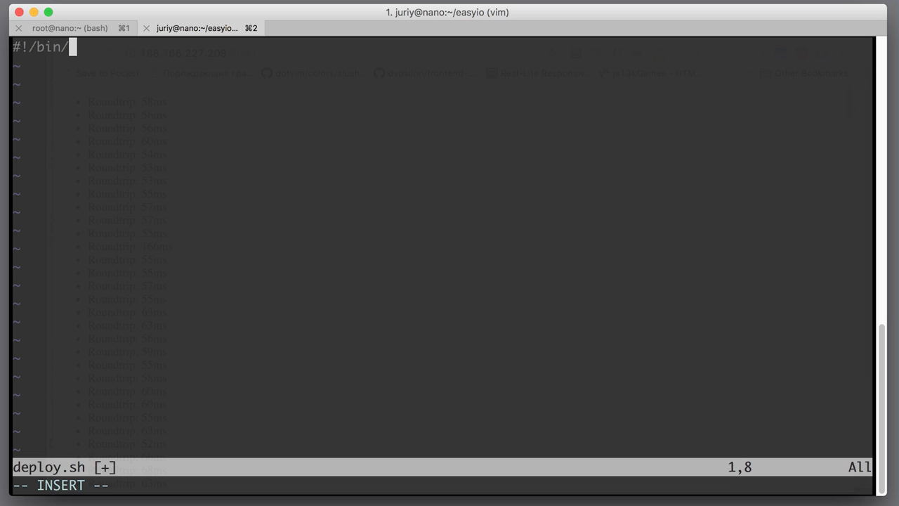
type("bash")
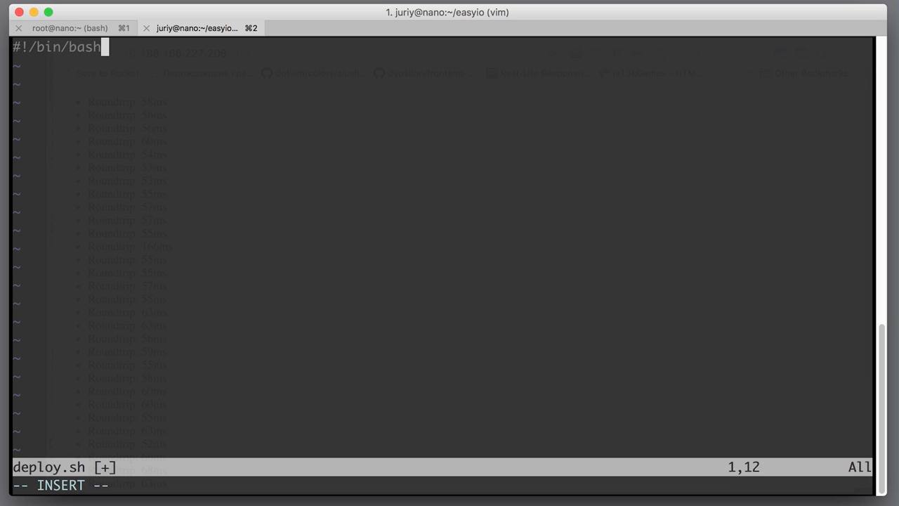
key("Enter")
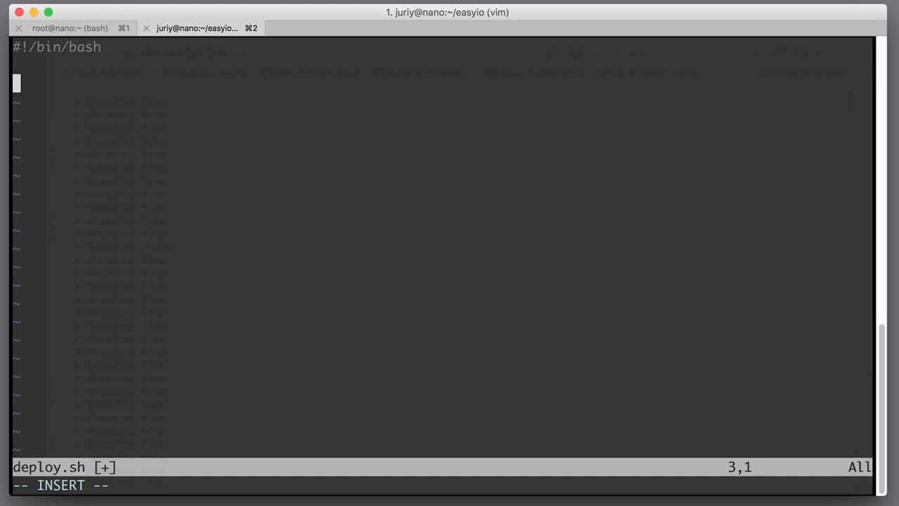
Step: Begin the packing line with 'tar czf easyio.tar.gz'
type("tar")
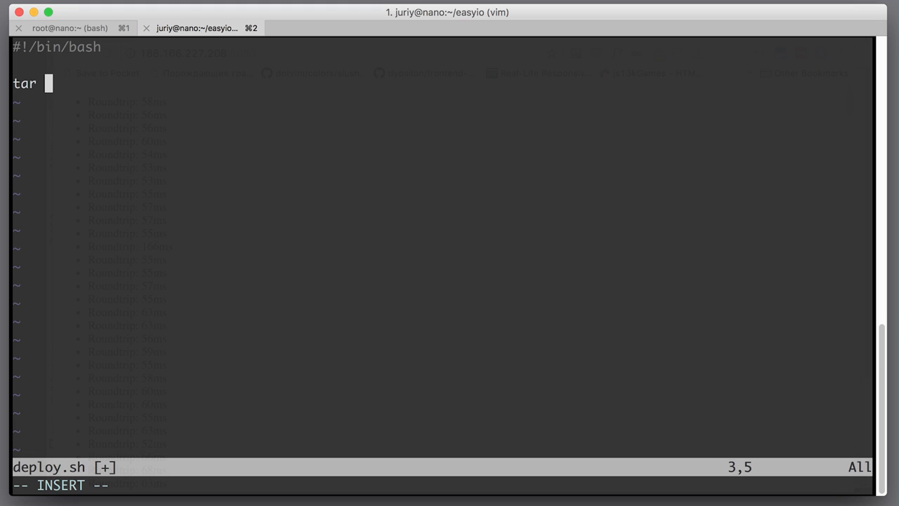
type("czf")
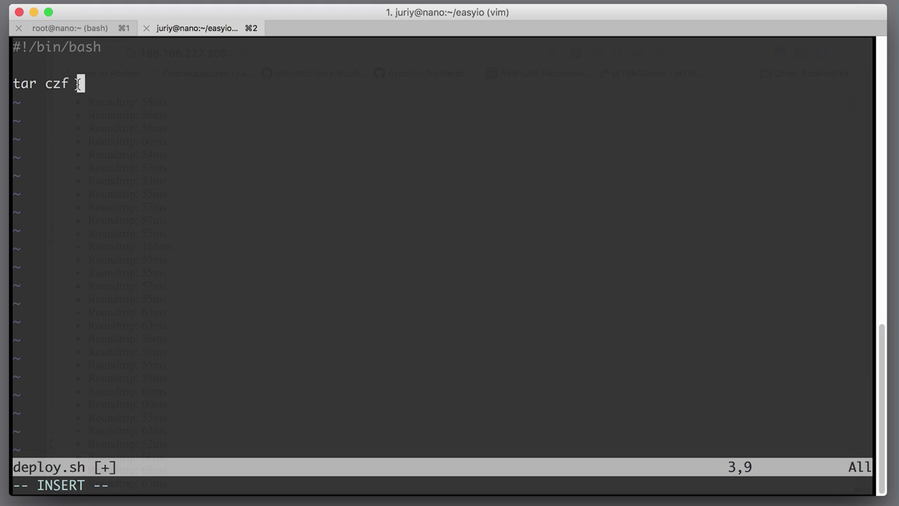
type("easy")
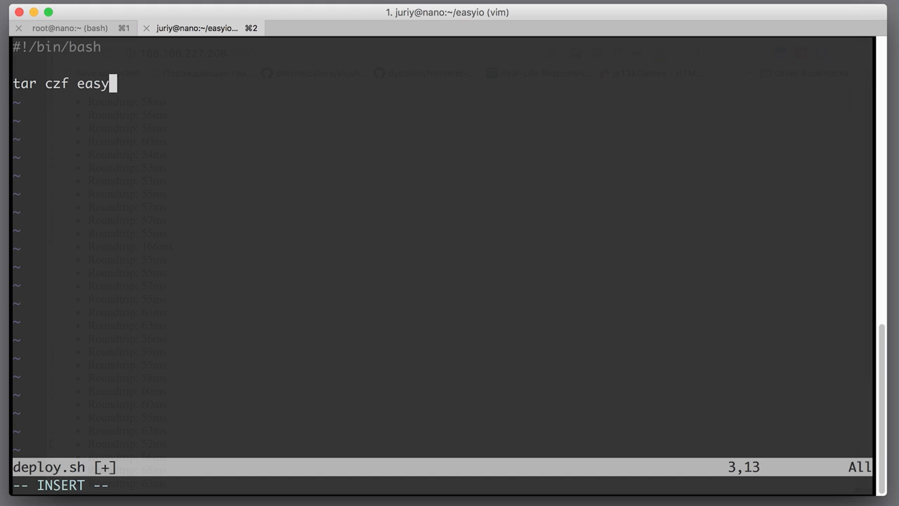
type("io.t")
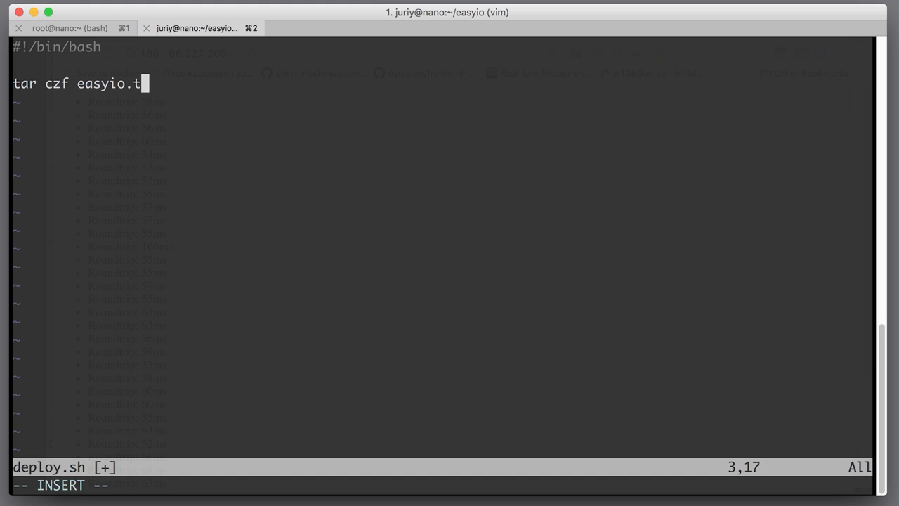
type("ar.gz")
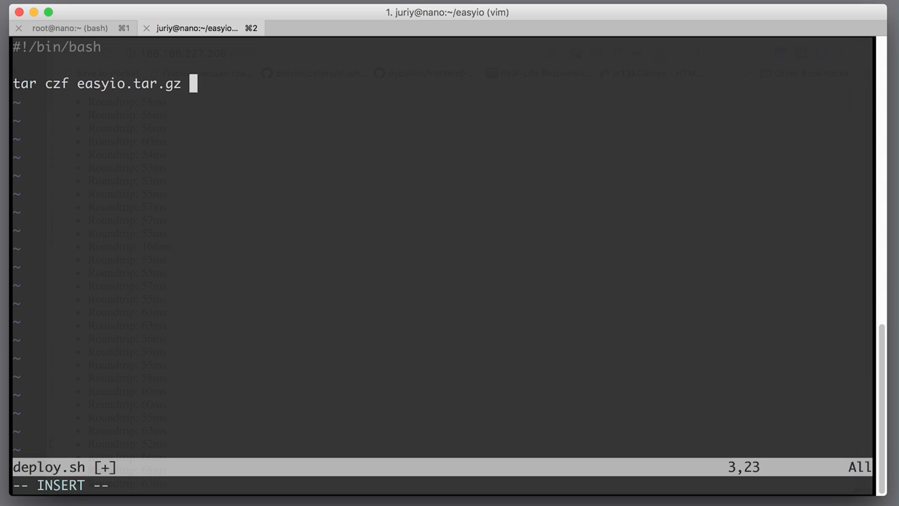
Step: List main.js, package.json, yarn.lock, public and LICENSE as the files to pack
type("mail.js")
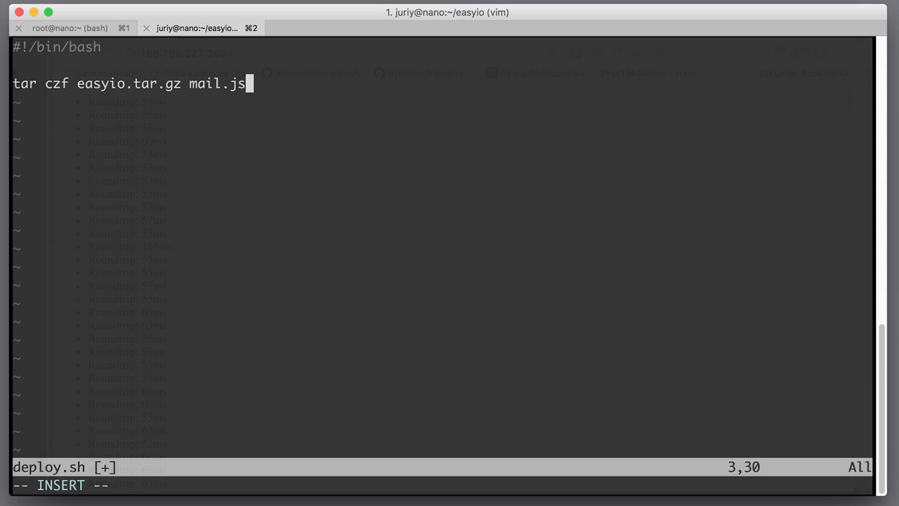
key("BackSpace")
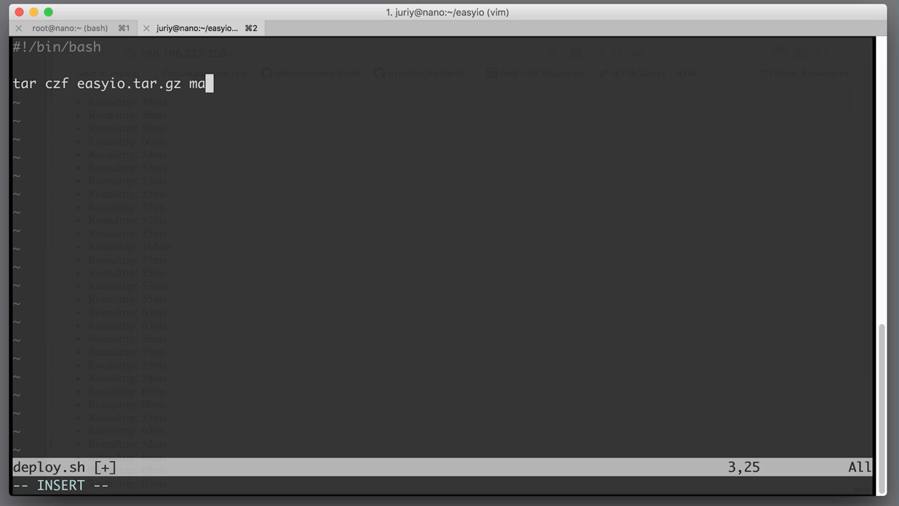
type("in.")
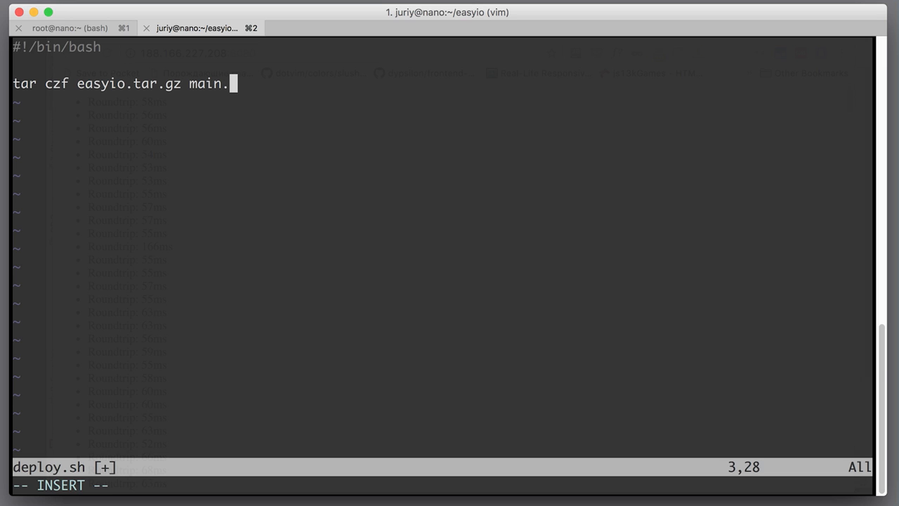
type("js")
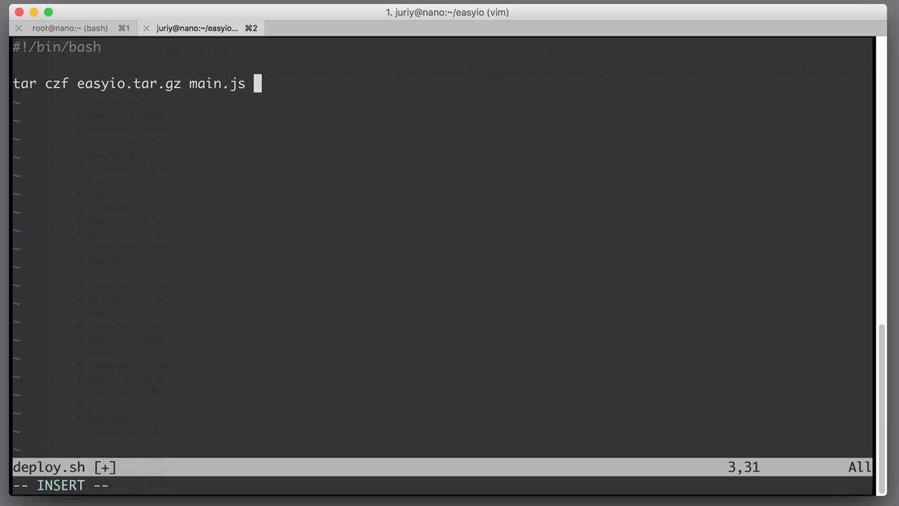
type("pa")
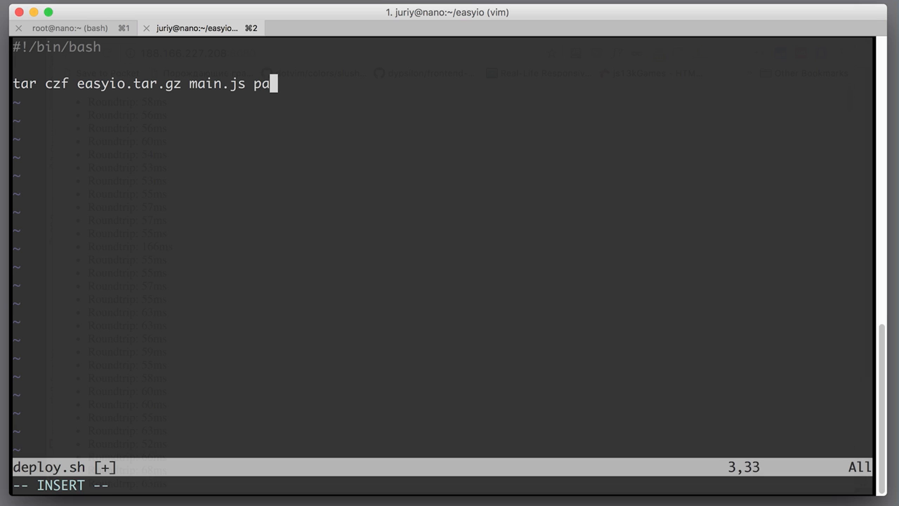
type("ckage")
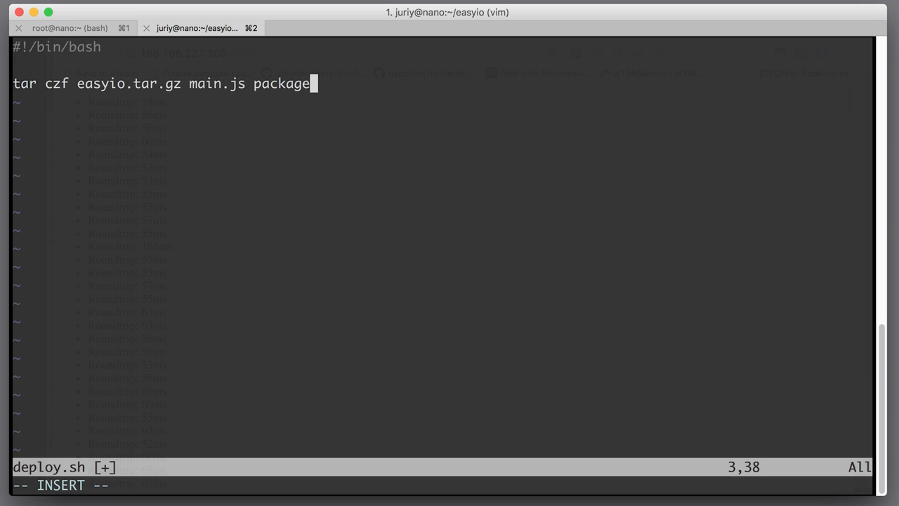
type(".json")
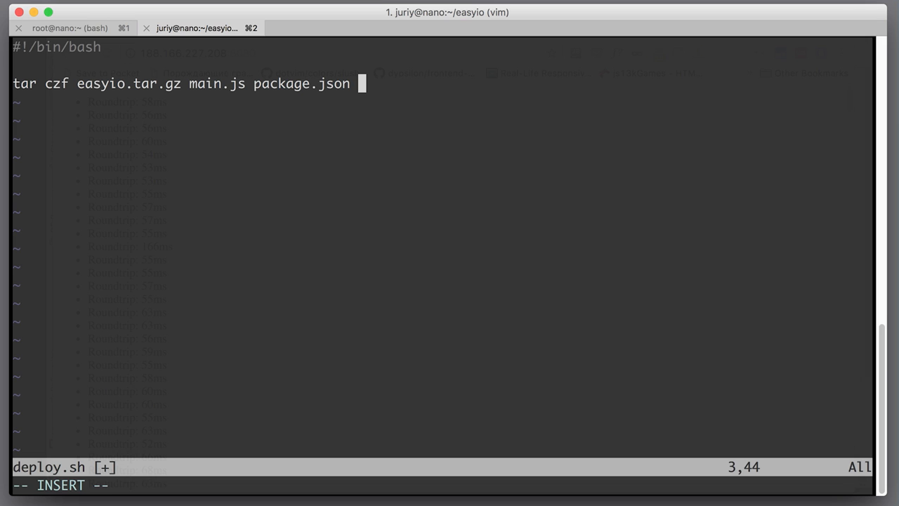
type("yarn.lock")
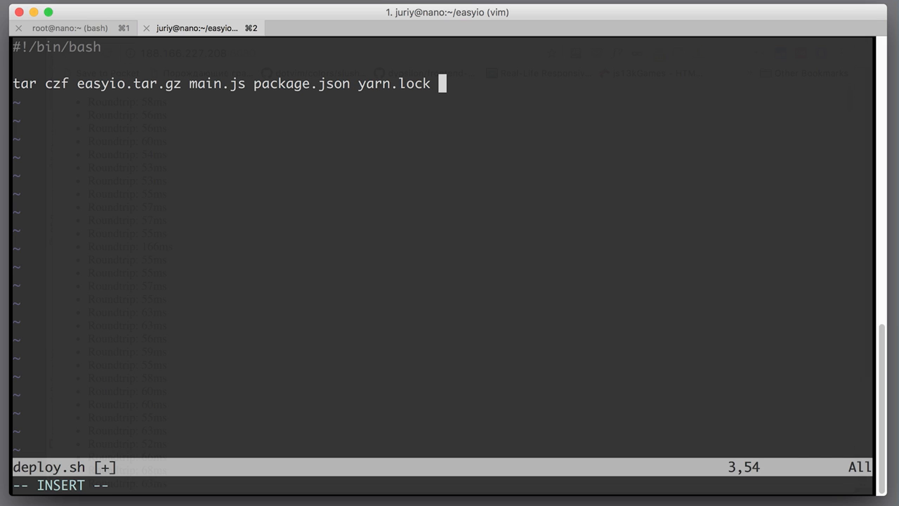
type("public")
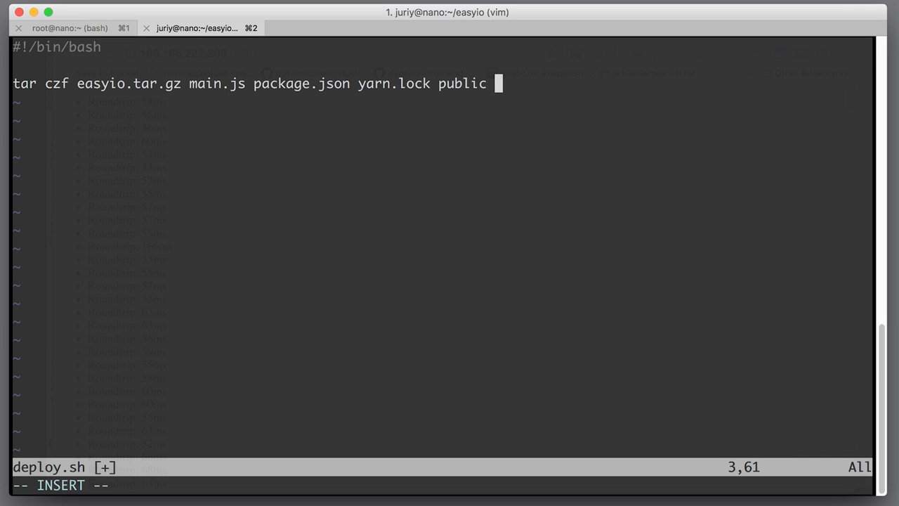
type("LICENSE")
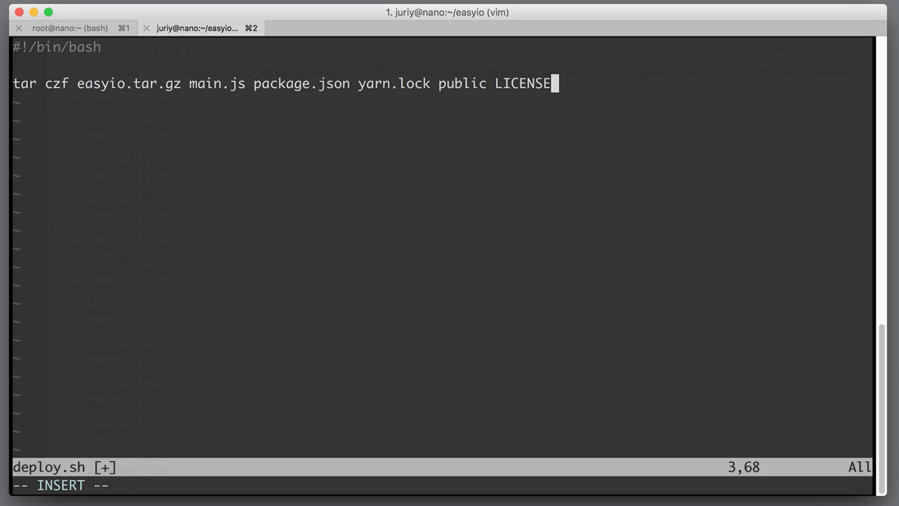
key("Enter")
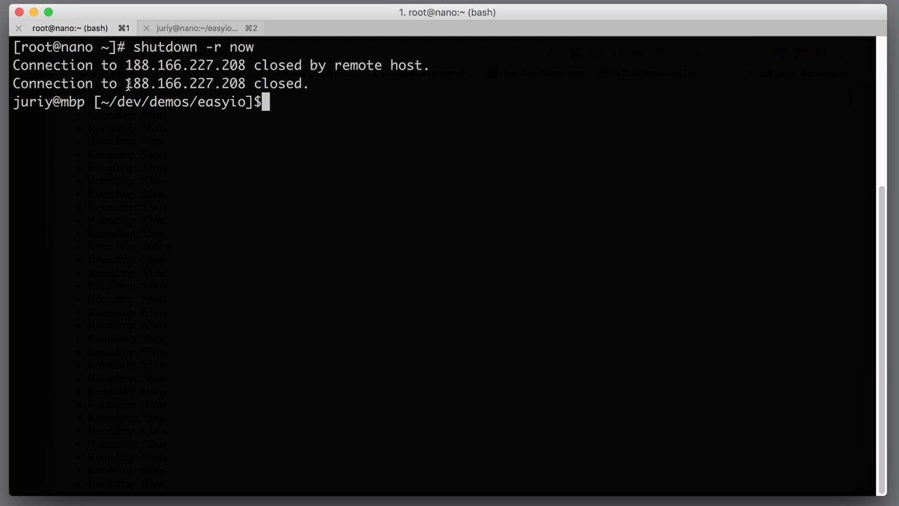
Step: Copy the server IP 188.166.227.208 from tab 1 and return to vim in tab 2
double_click(182, 84)
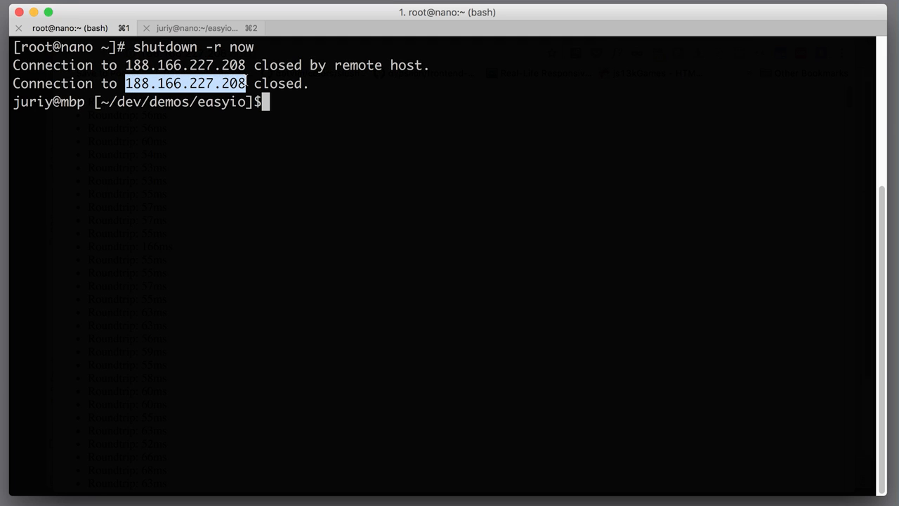
left_click(200, 28)
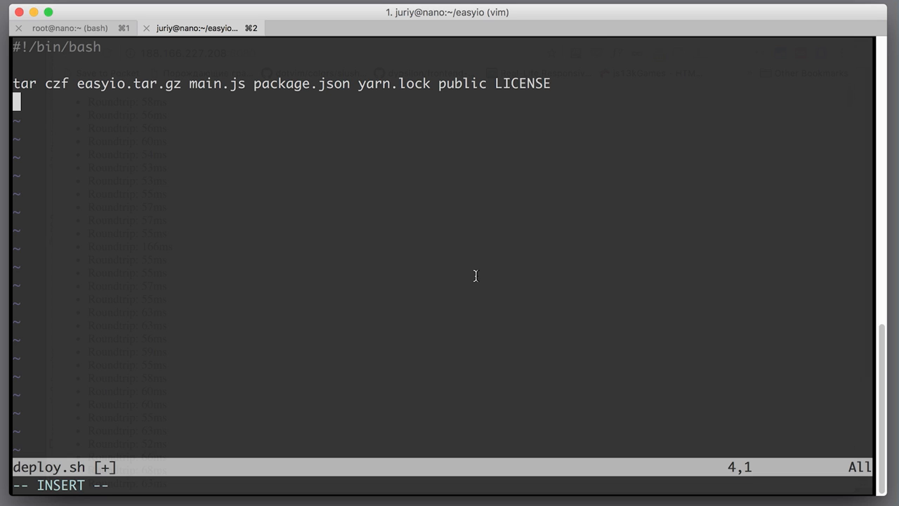
Step: Add the line 'scp easyio.tar.gz 188.166.227.208:~' to deploy.sh
type("scp")
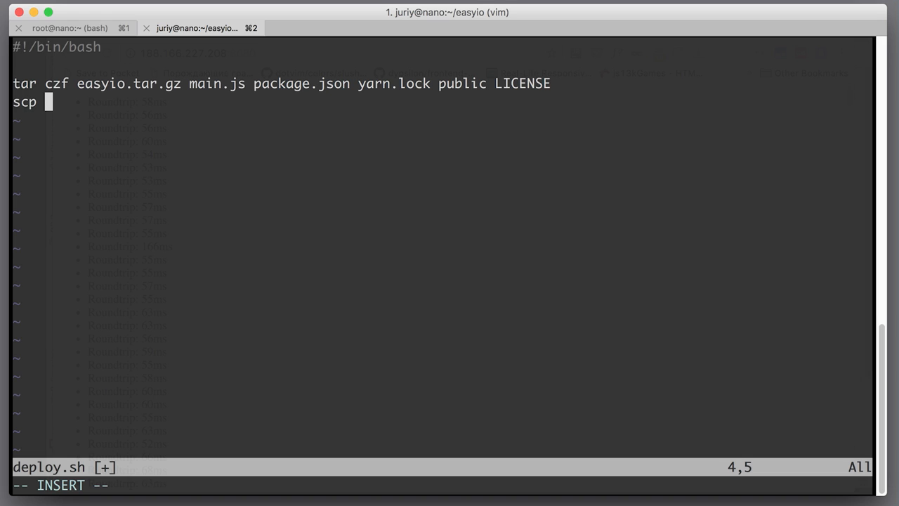
type("eas")
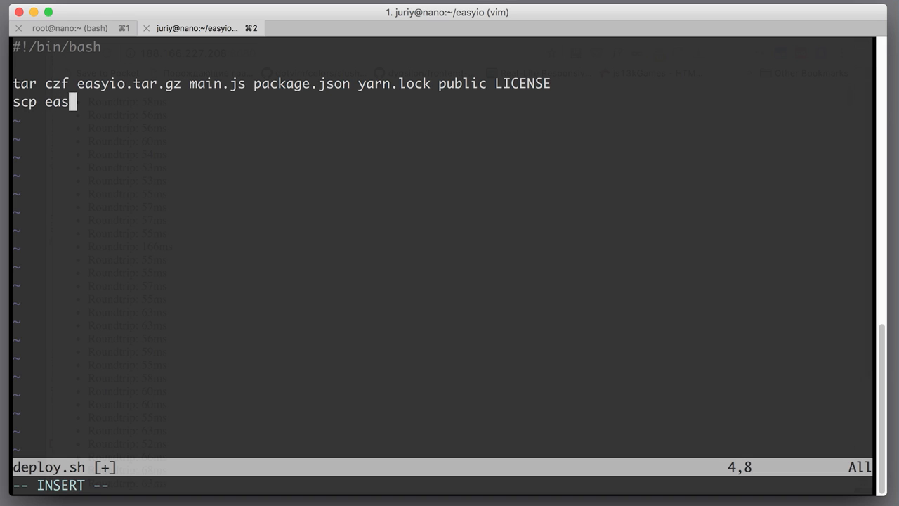
type("yio.t")
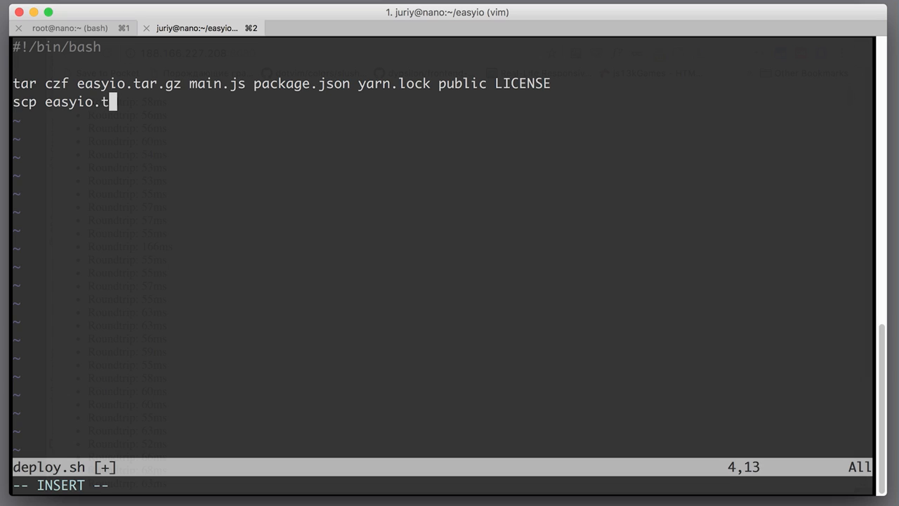
type("ar.")
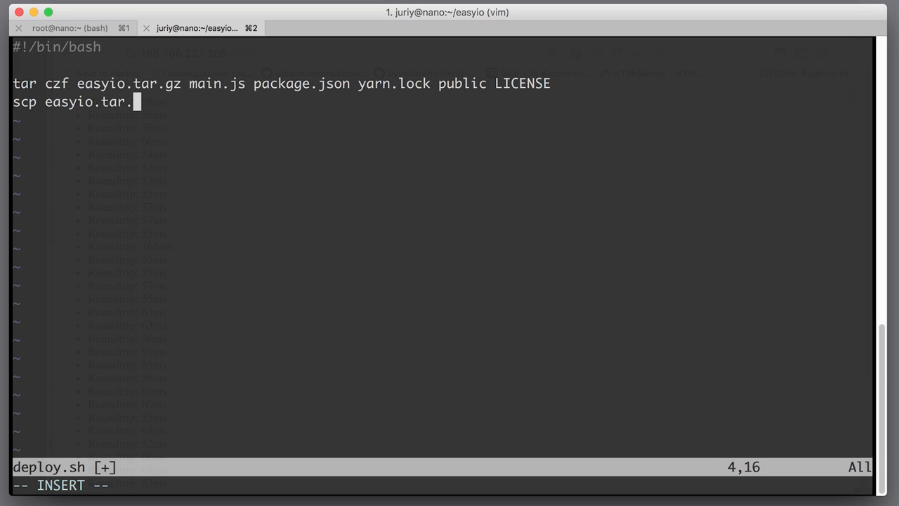
type("gz")
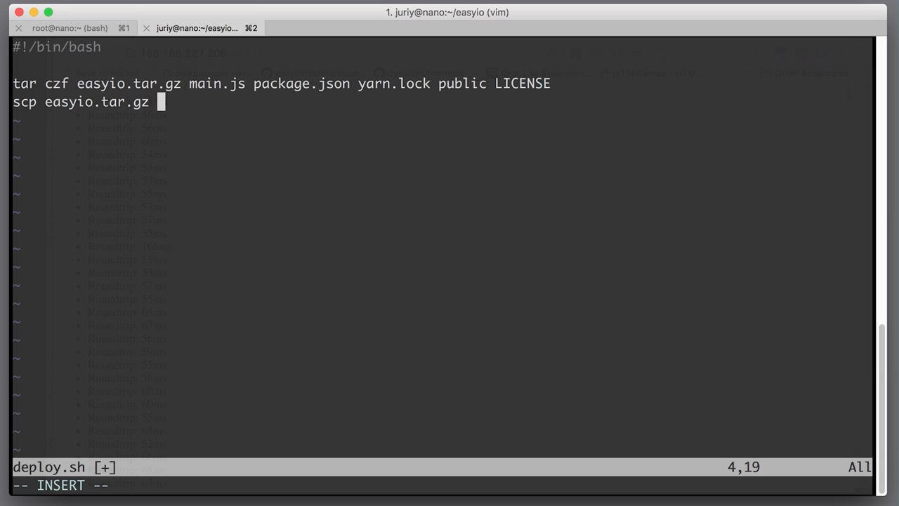
type("188.166.227.208")
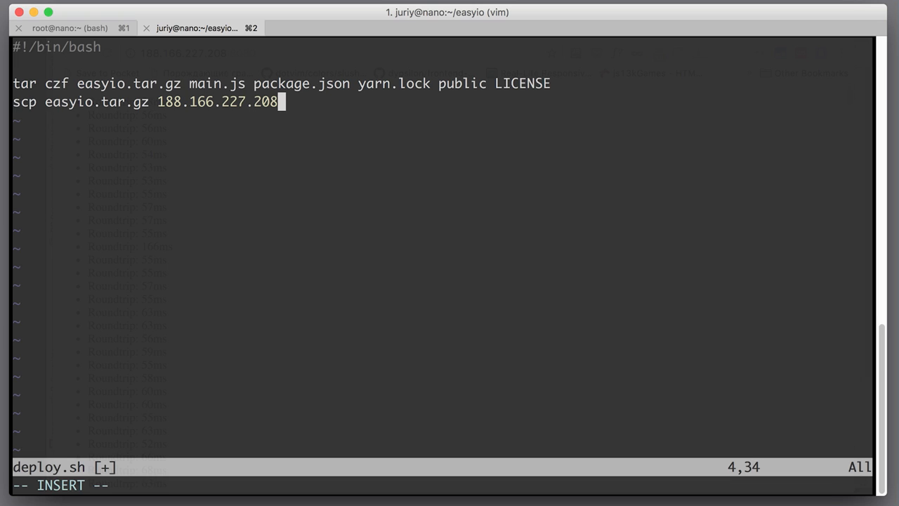
type(":~")
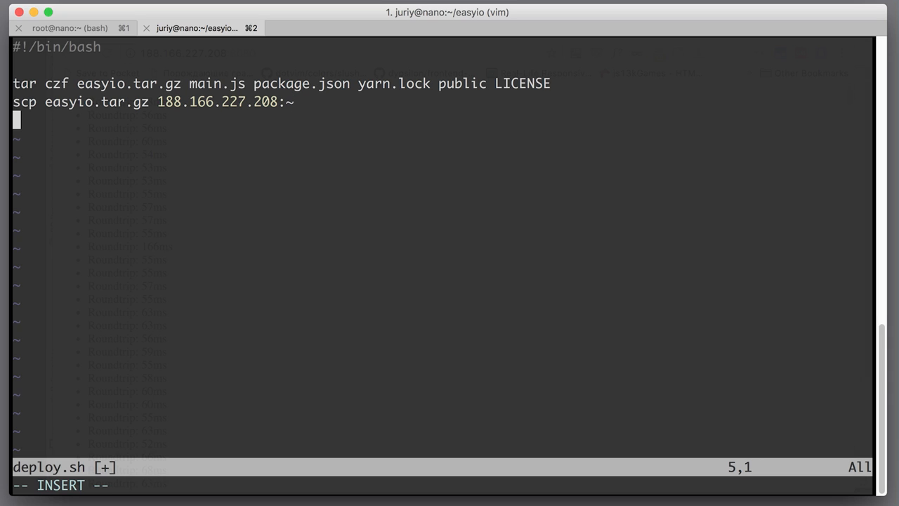
mouse_move(350, 207)
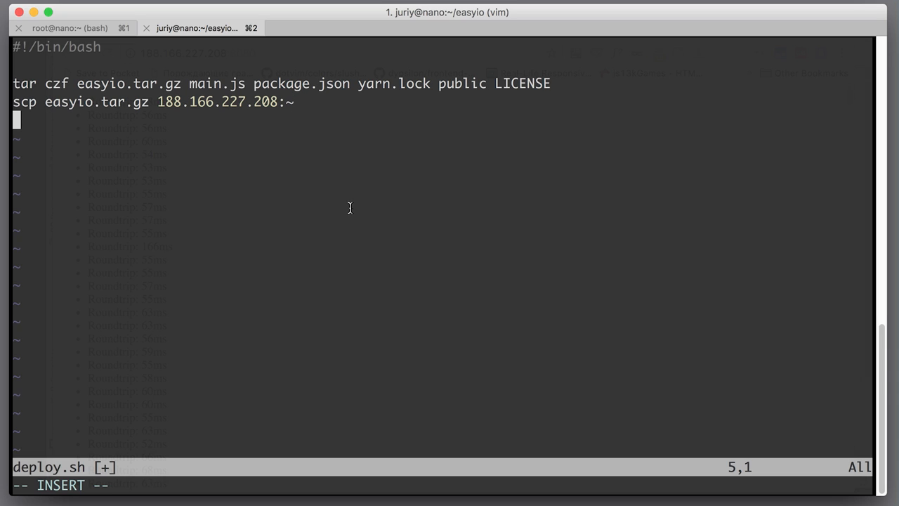
Step: Add 'rm easyio.tar.gz' to delete the local archive, then save and quit
type("rm")
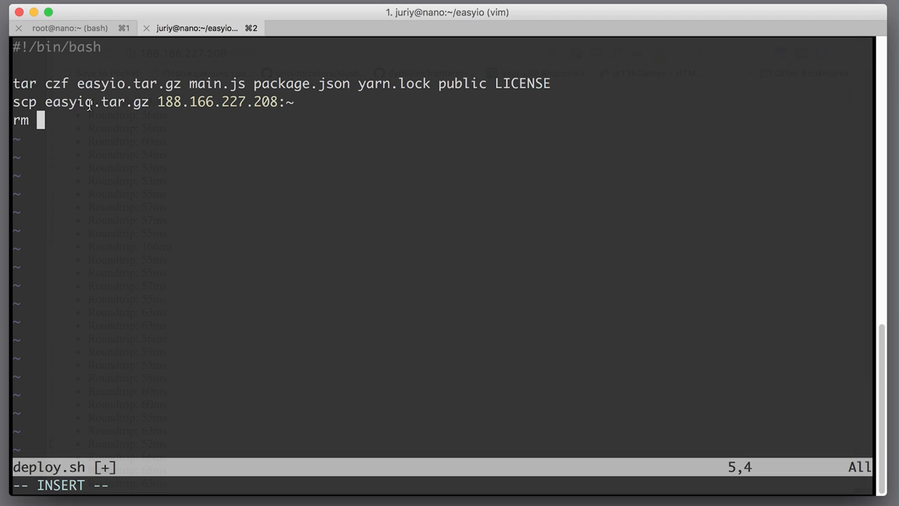
mouse_move(221, 173)
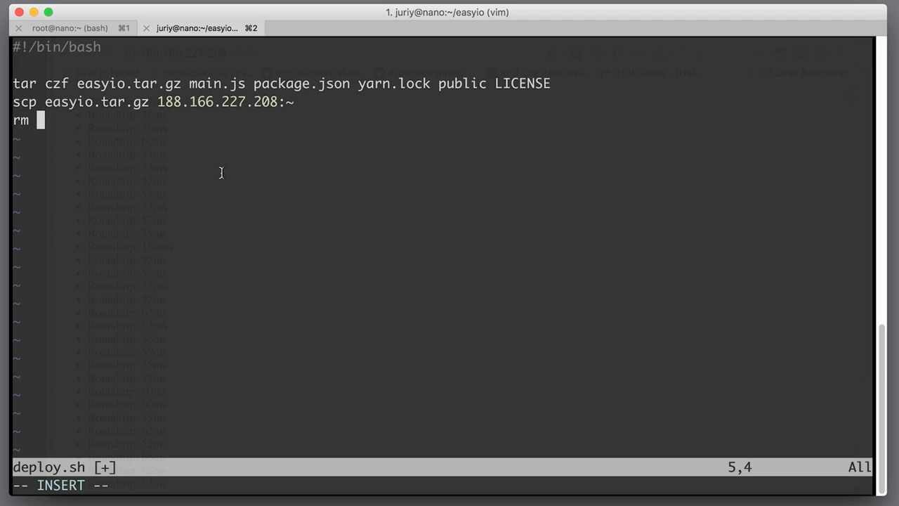
type("easyio")
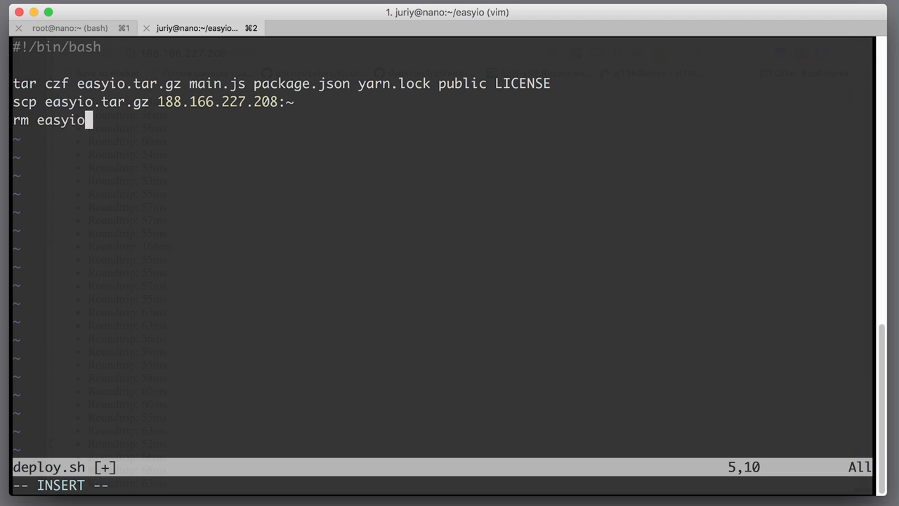
type(".tar")
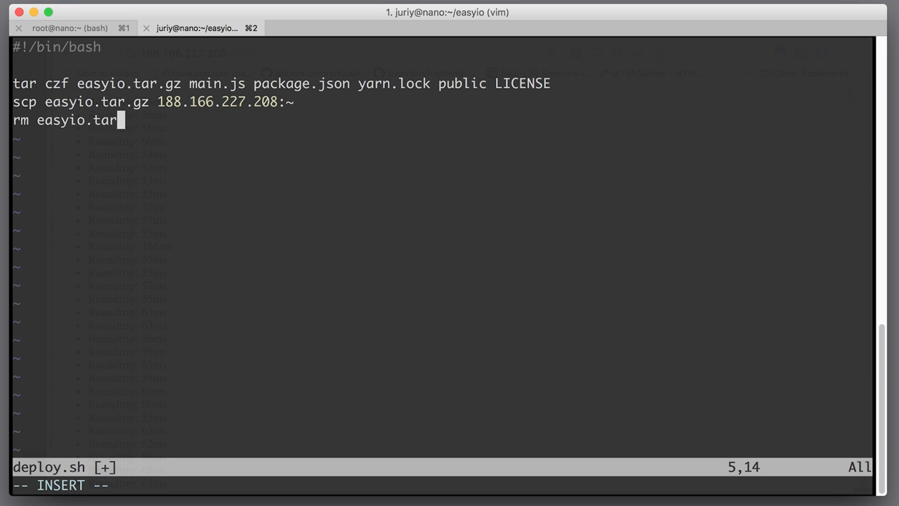
type(".gz")
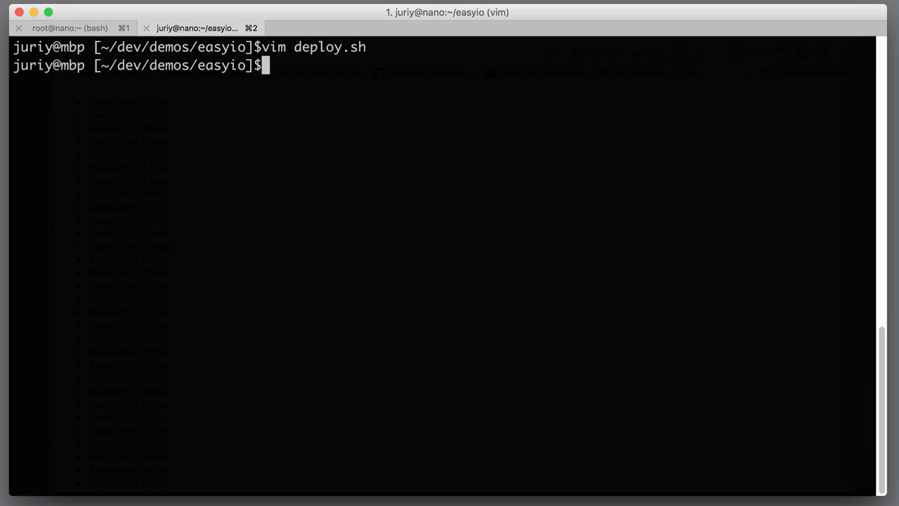
Step: Make deploy.sh executable with chmod +x and run it to upload the archive
type("ch")
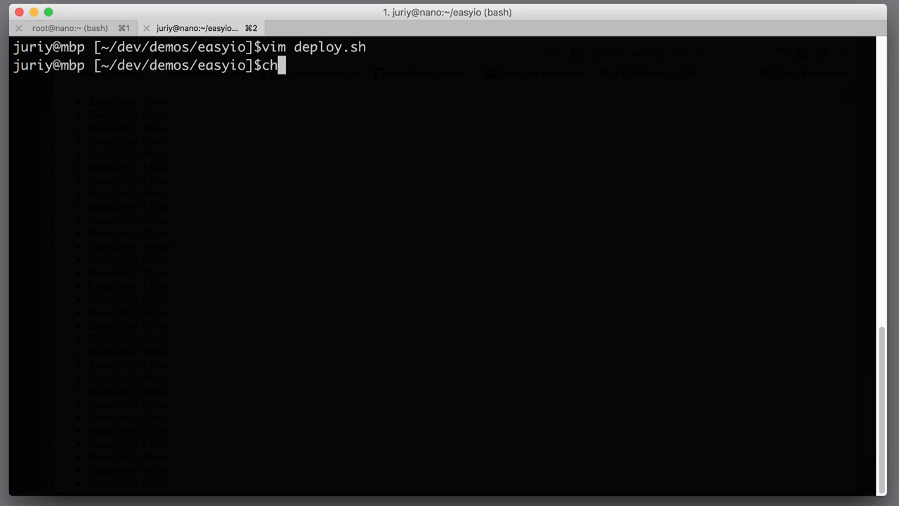
type("mod")
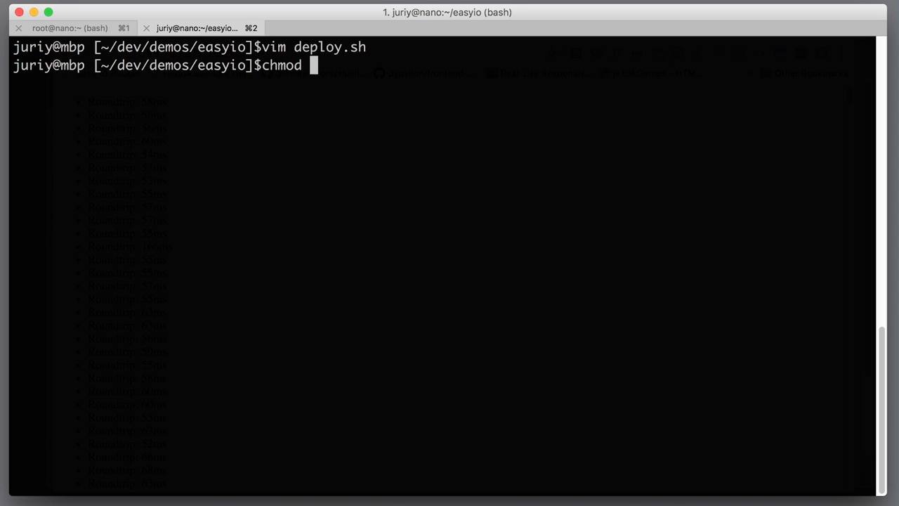
type("+x")
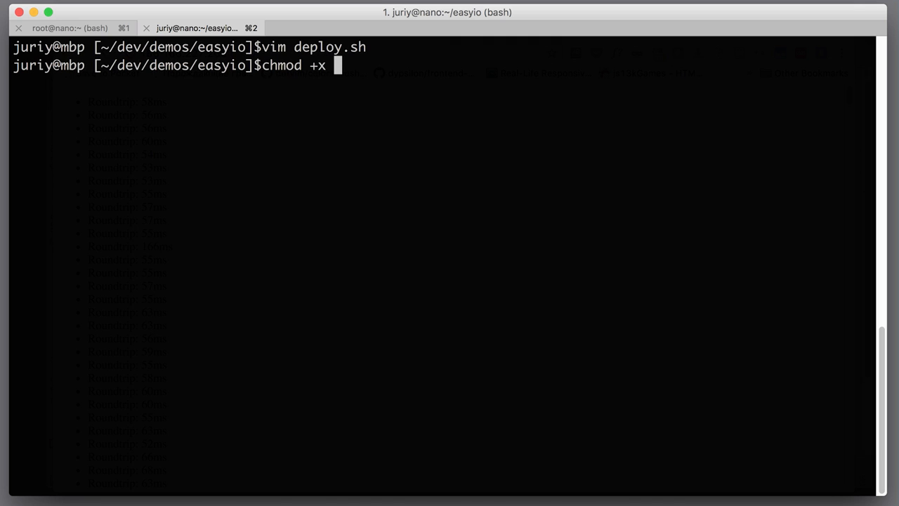
type("deploy.sh")
type("./")
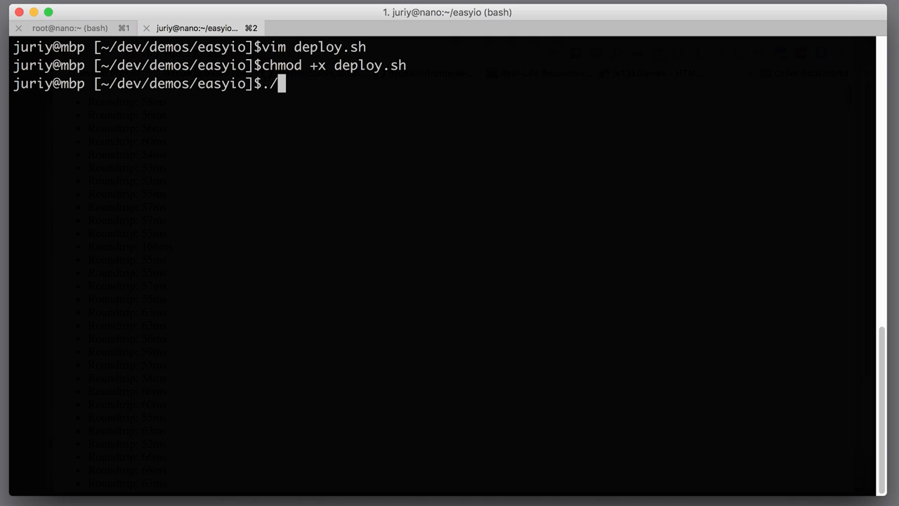
key("Enter")
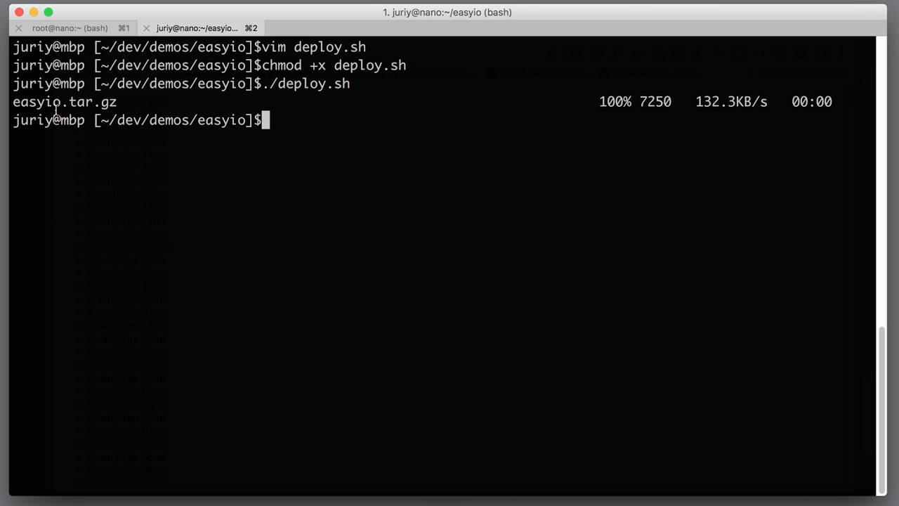
mouse_move(701, 120)
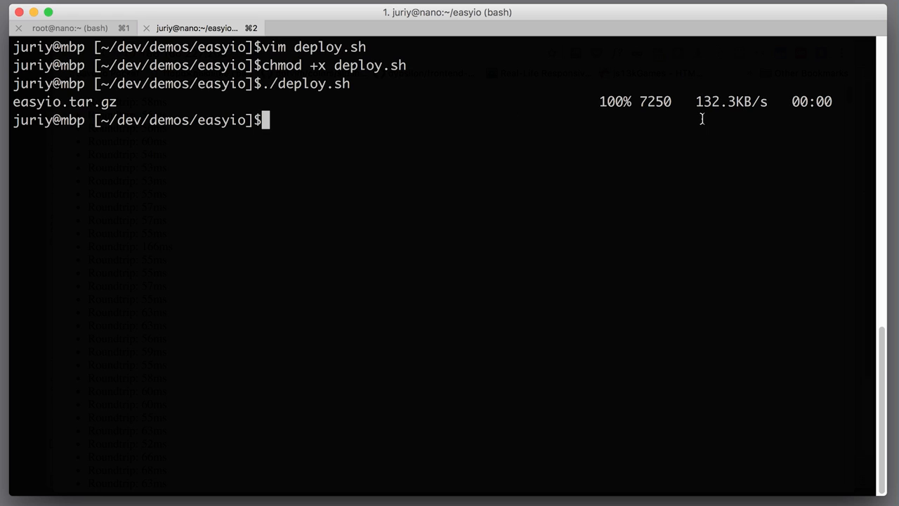
mouse_move(81, 35)
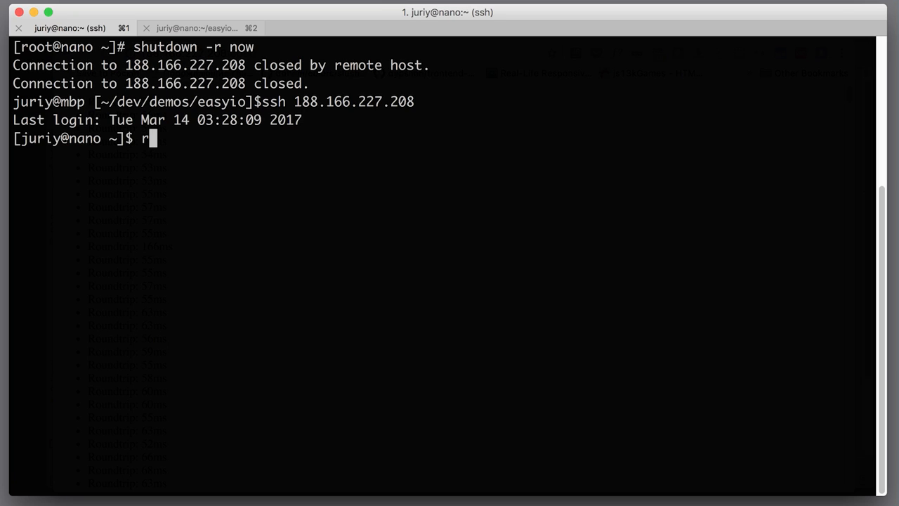
Step: Delete easyio.tar.gz on the server, then switch back to the local project tab
type("m eas")
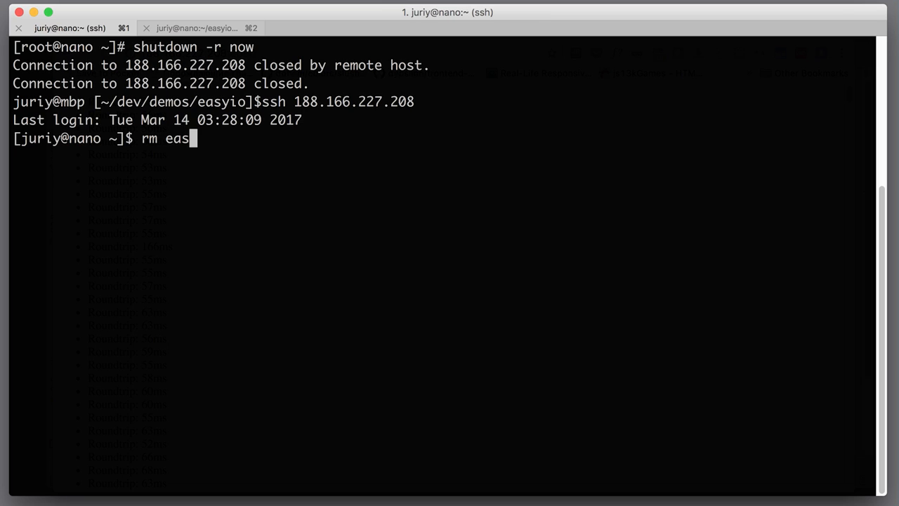
type("io.tar.gz")
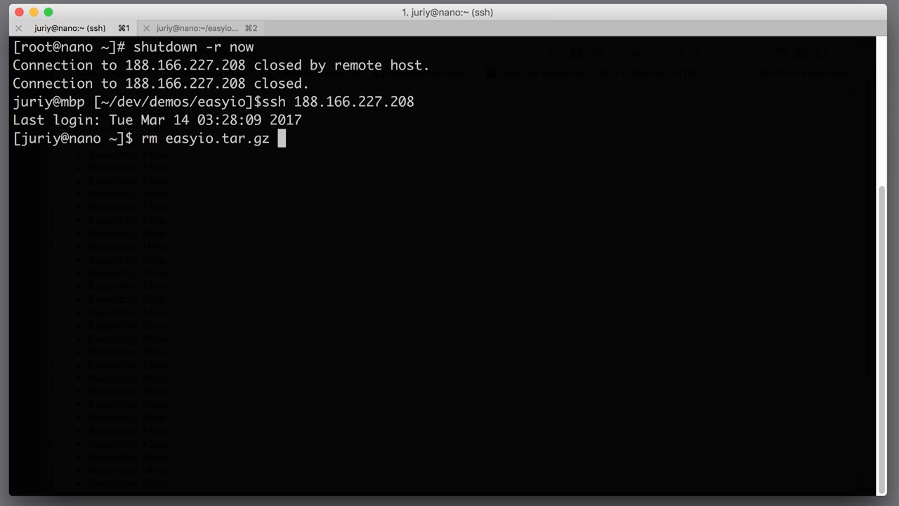
left_click(197, 28)
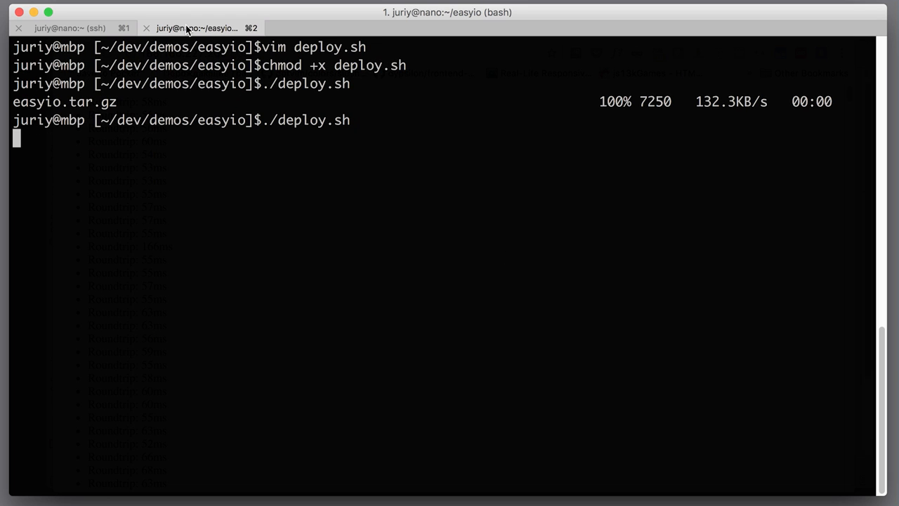
left_click(71, 28)
type("rm easyio.tar.gz")
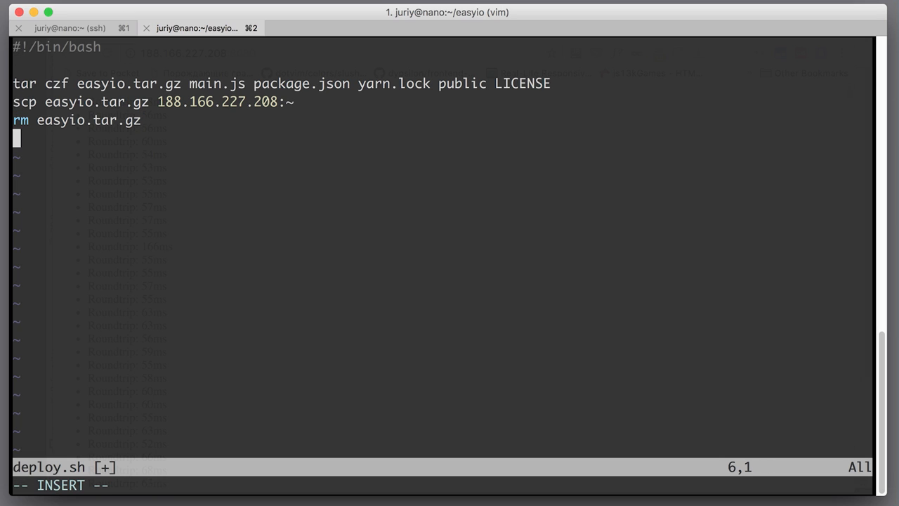
Step: Write the line ssh 188.166.227.208 << 'ENDSSH' and start a new line
type("ssh")
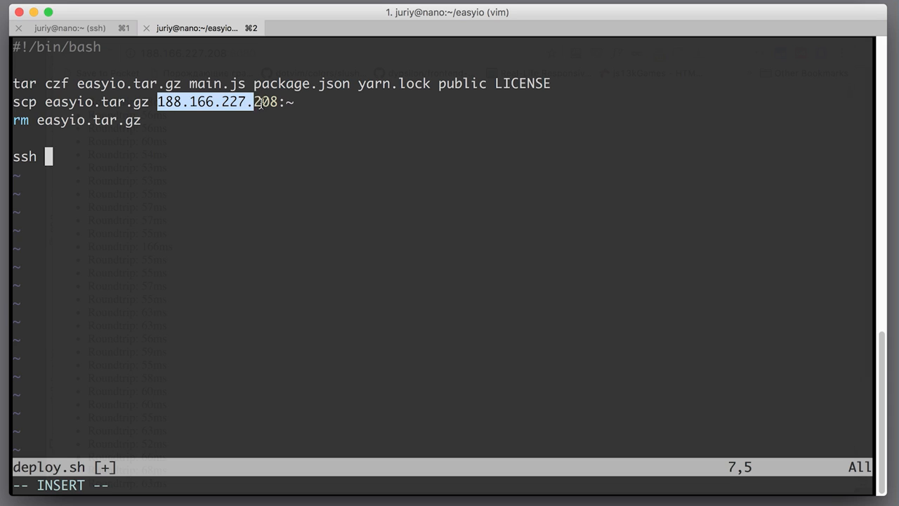
type("188.166.227.208")
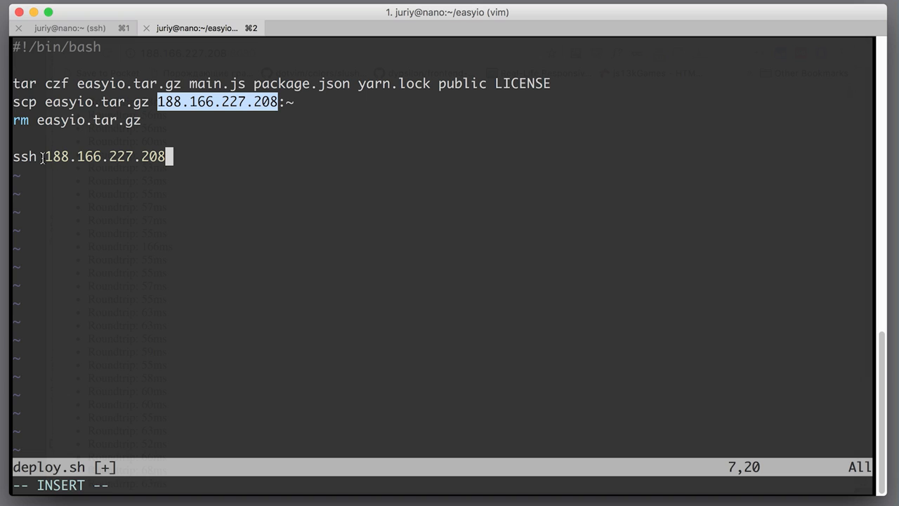
mouse_move(266, 169)
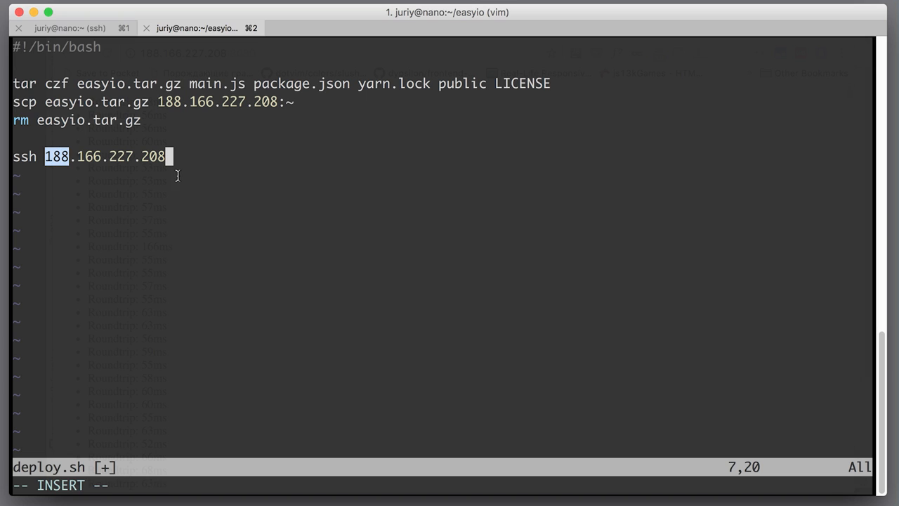
type("<< '")
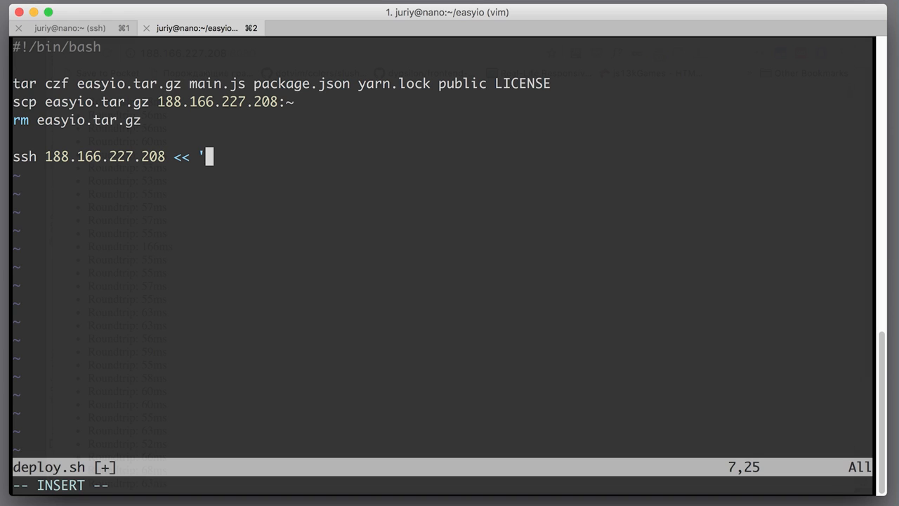
type("EN")
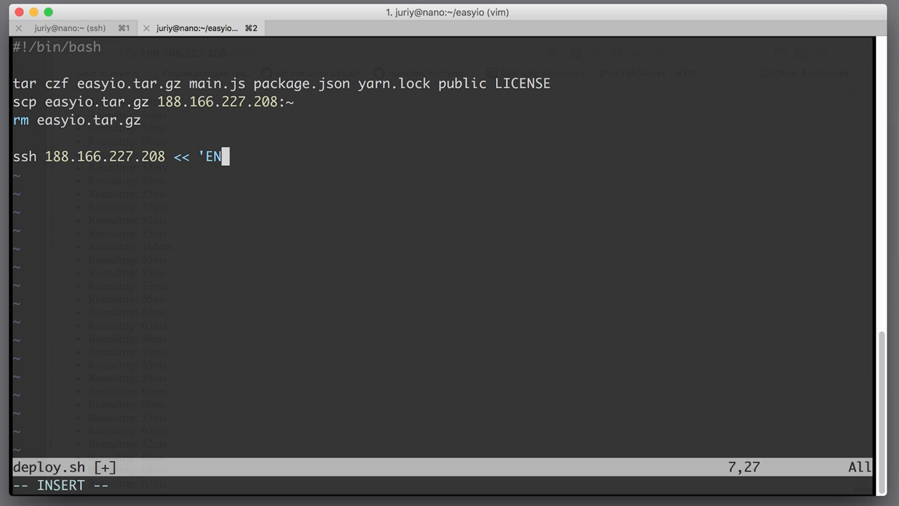
type("DSSH")
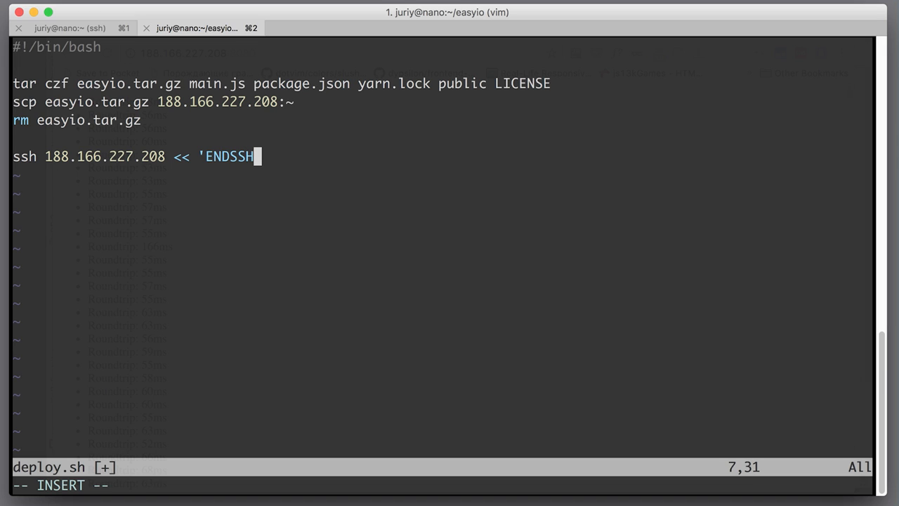
type("'")
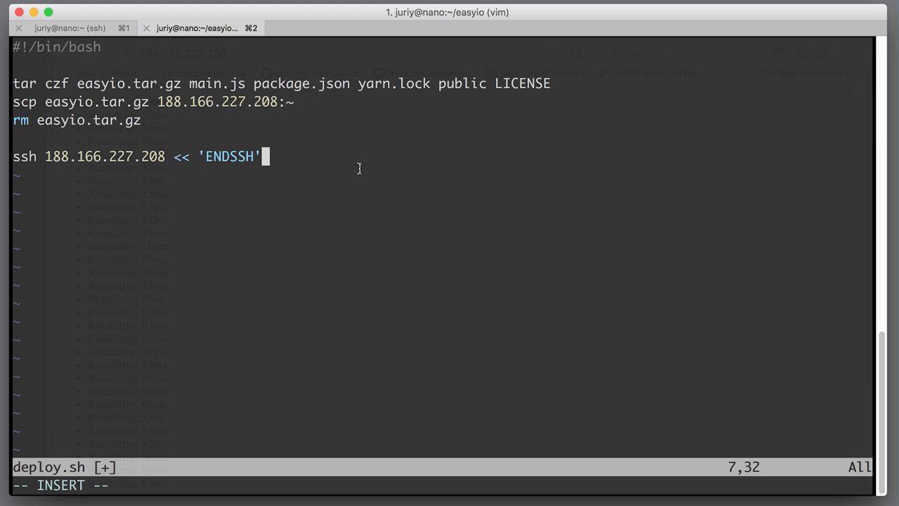
key("Return")
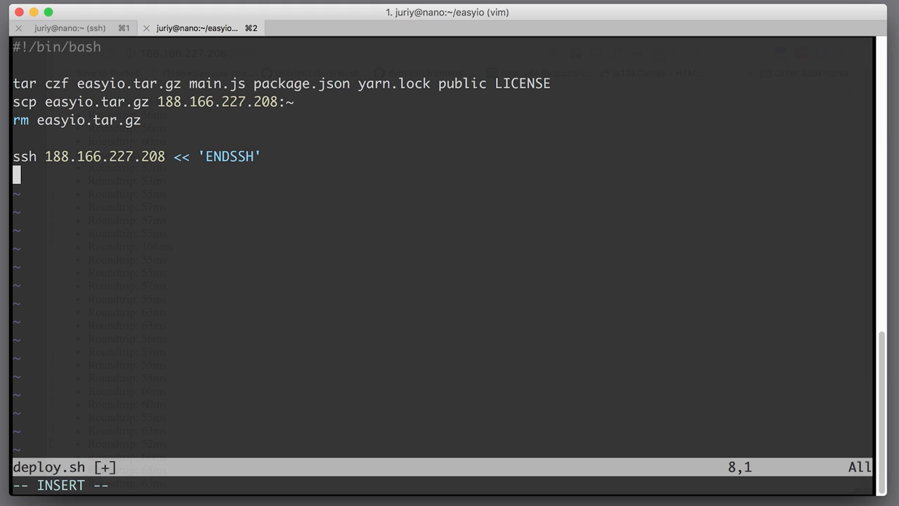
mouse_move(102, 179)
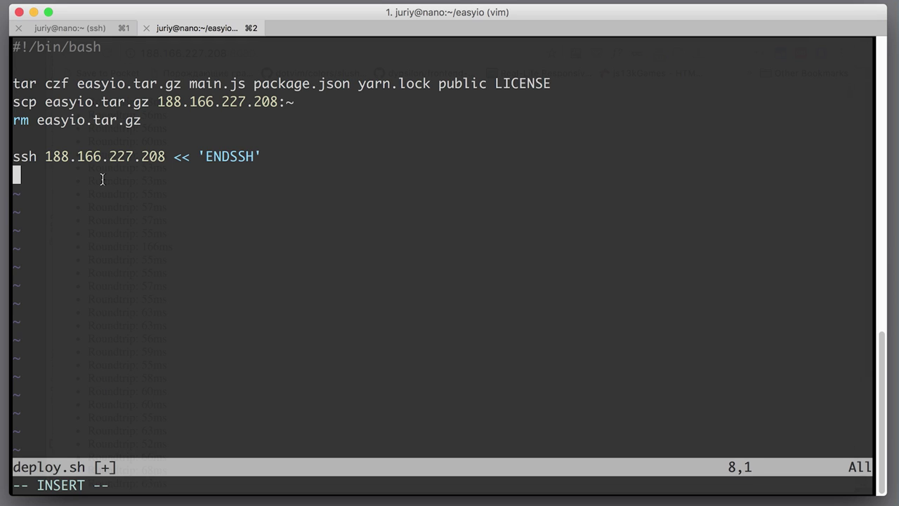
Step: Add the remote commands 'pm2 stop easyio' and 'rm -rf easyio'
type("pm2")
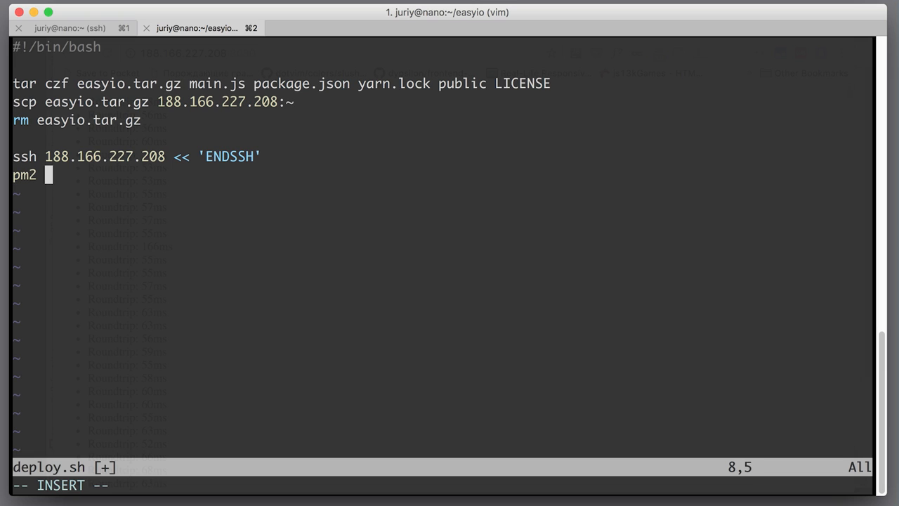
type("stop")
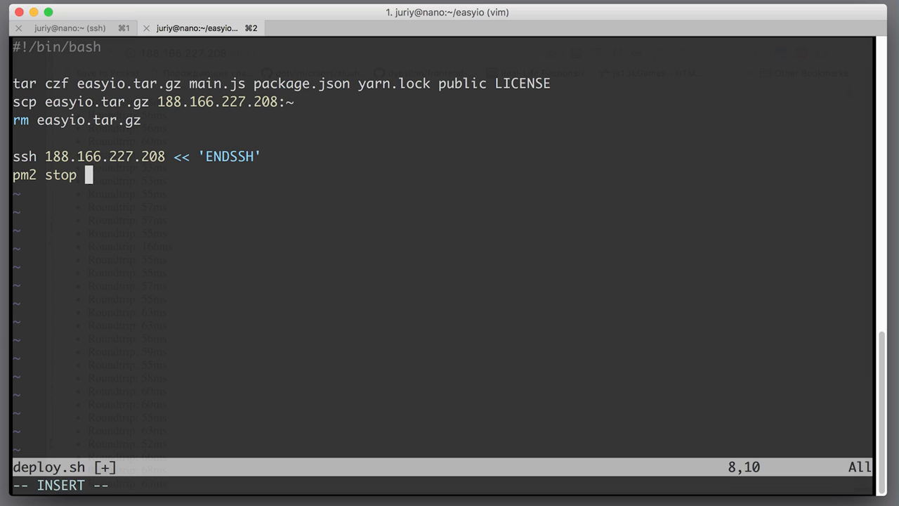
type("eas")
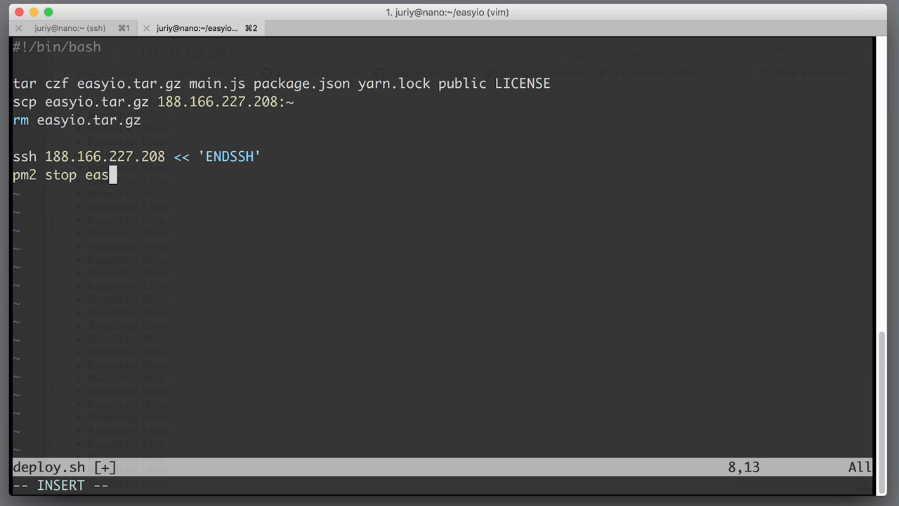
type("io")
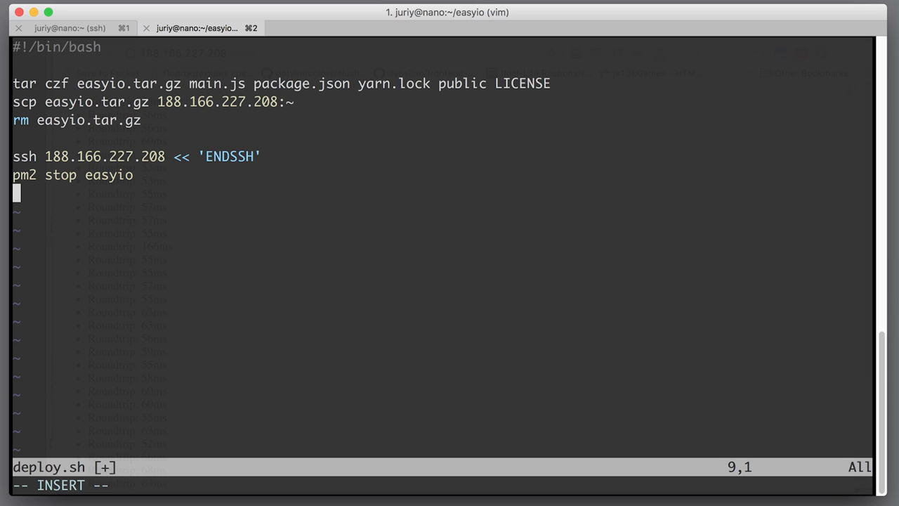
type("rm -")
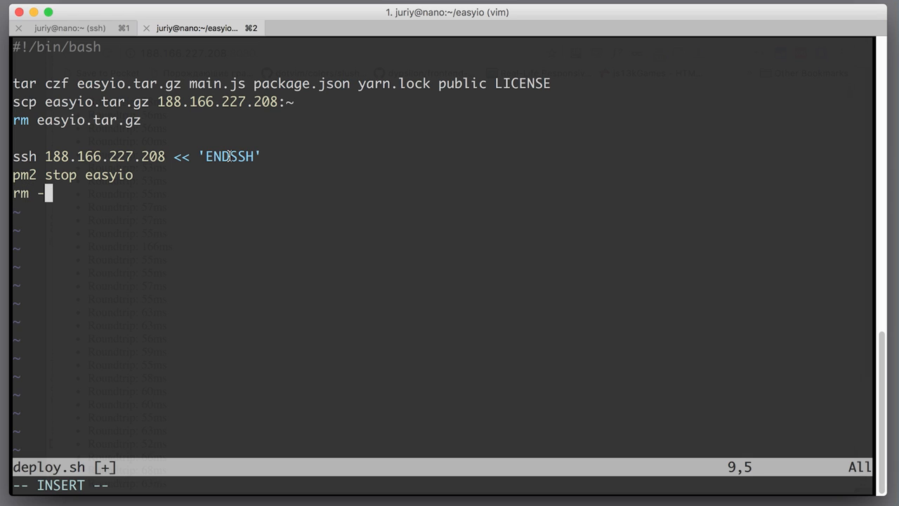
type("rf")
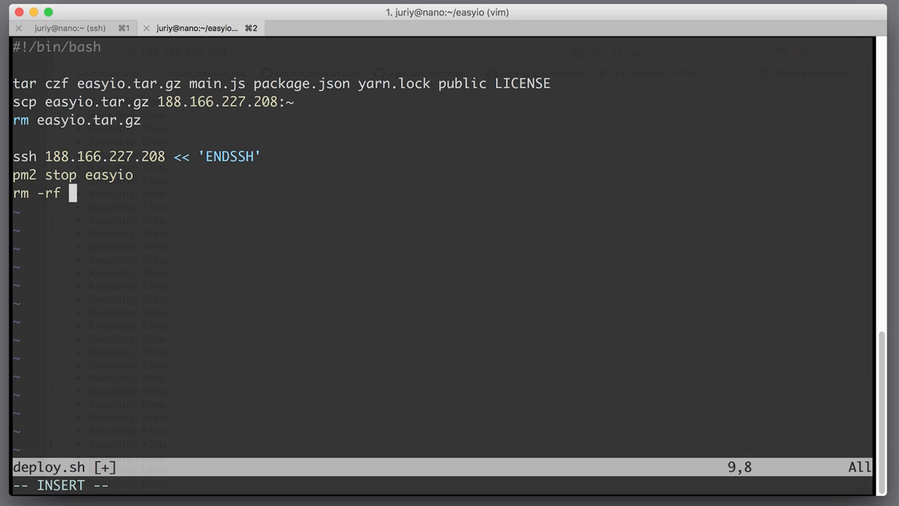
type("easyio")
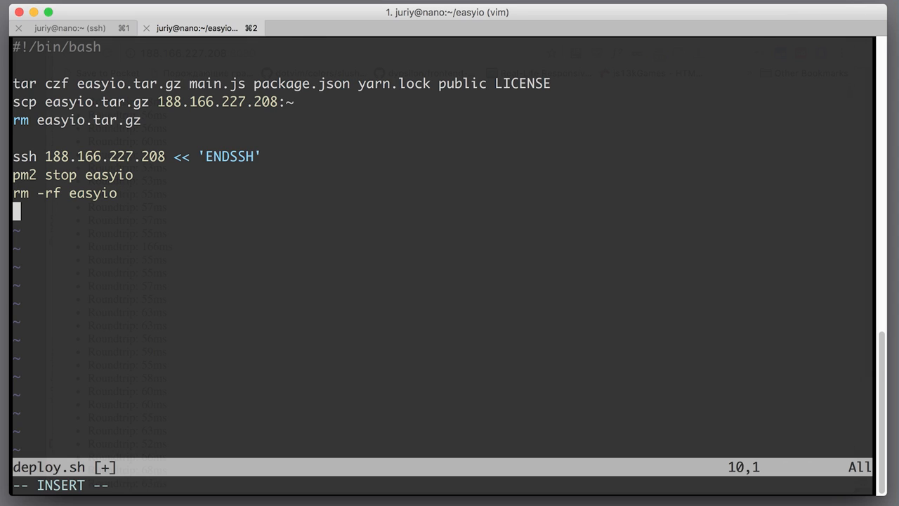
mouse_move(247, 148)
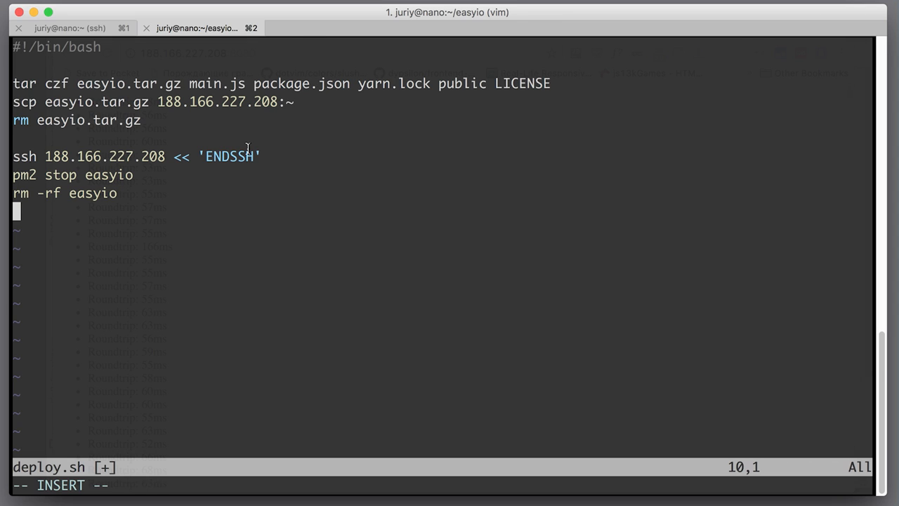
mouse_move(157, 254)
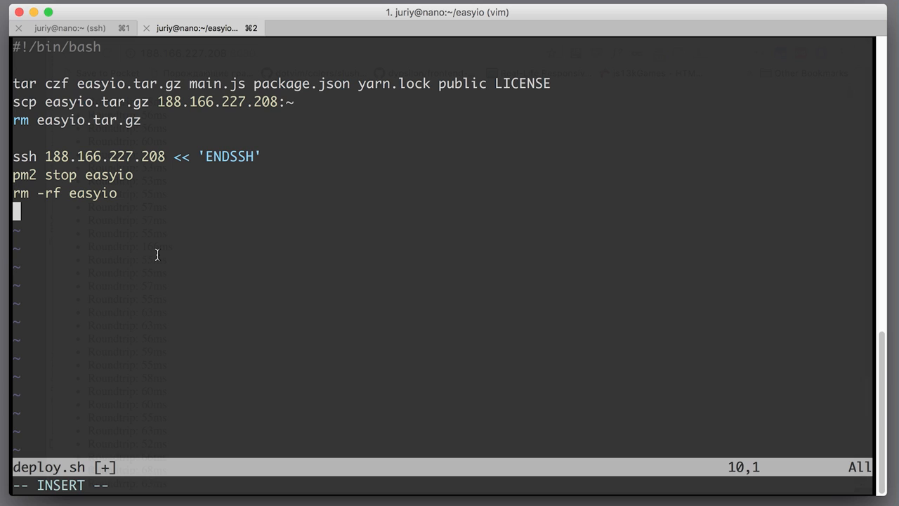
mouse_move(160, 253)
type("tar")
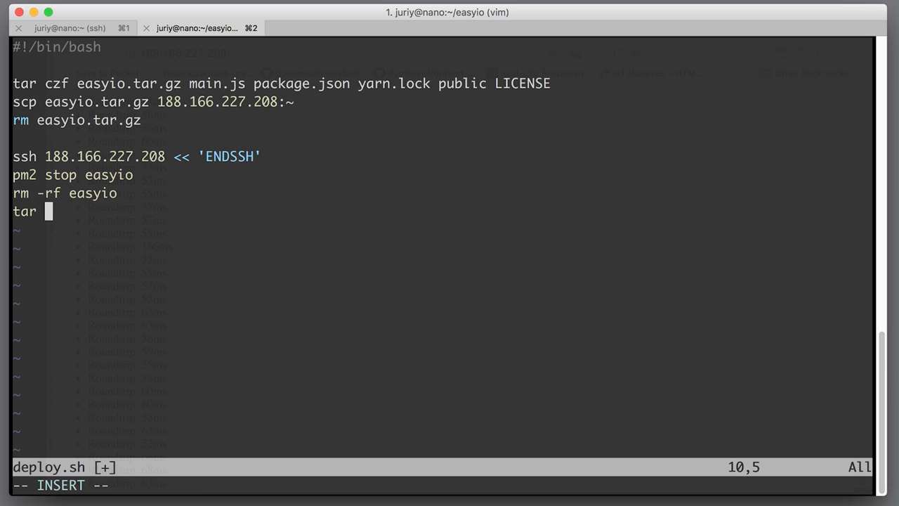
Step: Add 'tar xf easyio.tar.gz -C easyio' with 'mkdir easyio' inserted above it
type("xf")
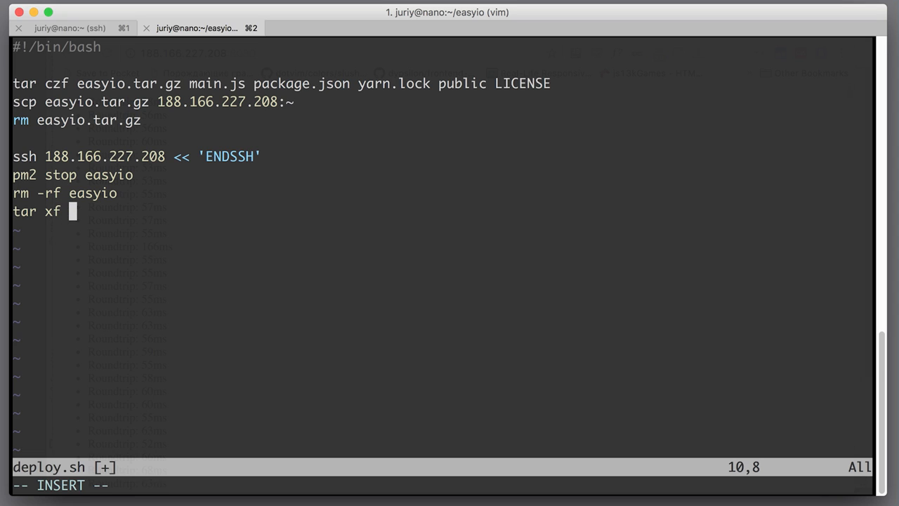
type("ea")
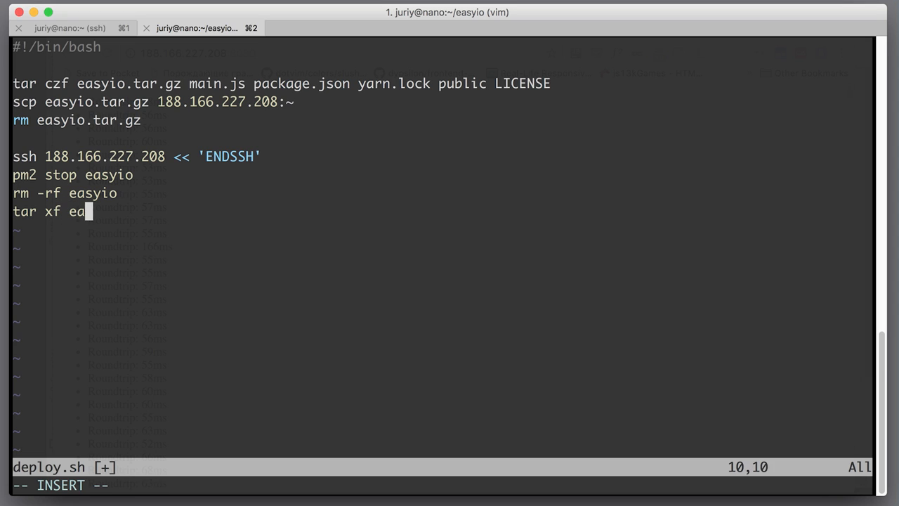
type("syio.ta")
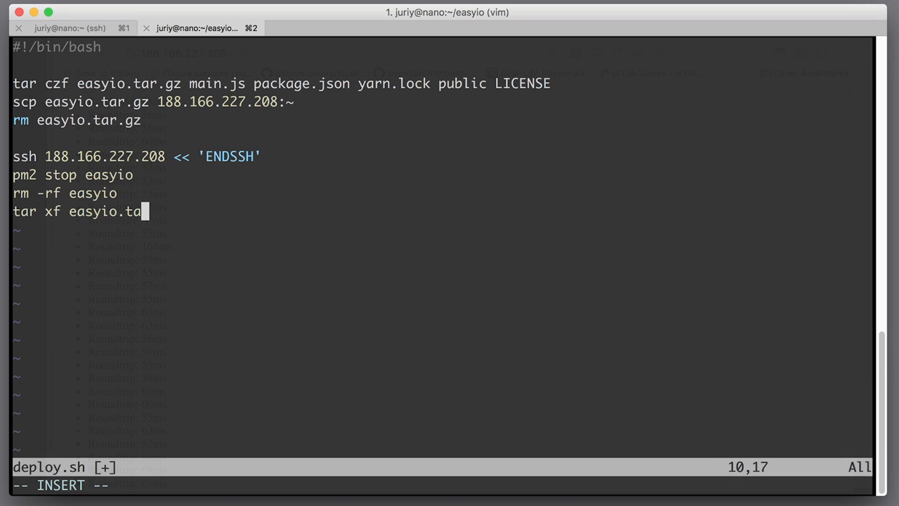
type("r.gz")
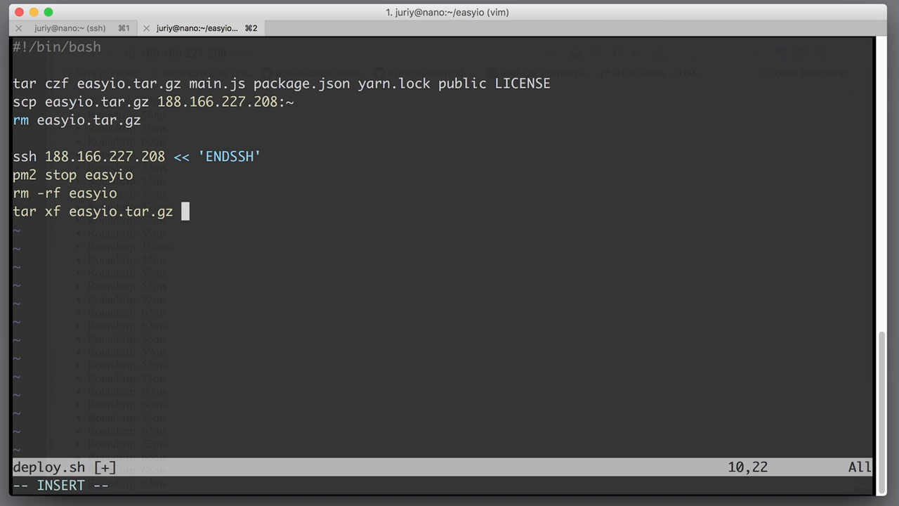
type("-C")
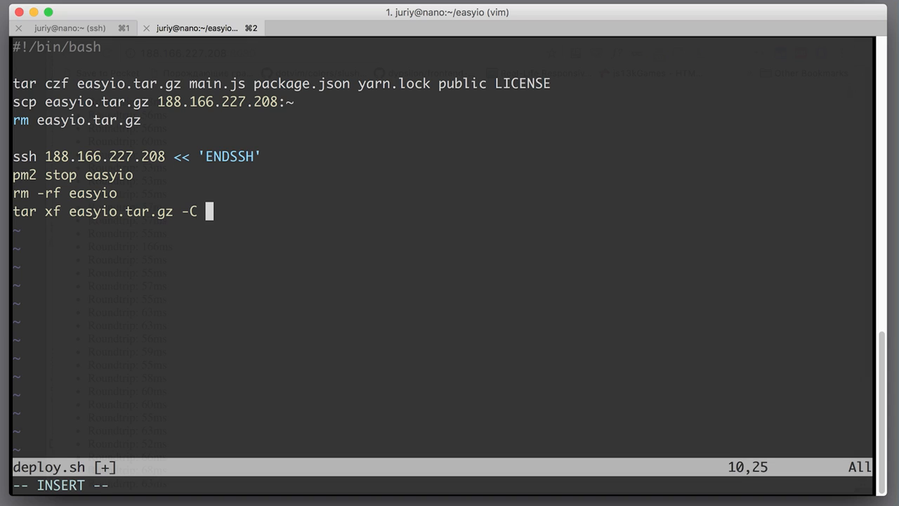
type("ea")
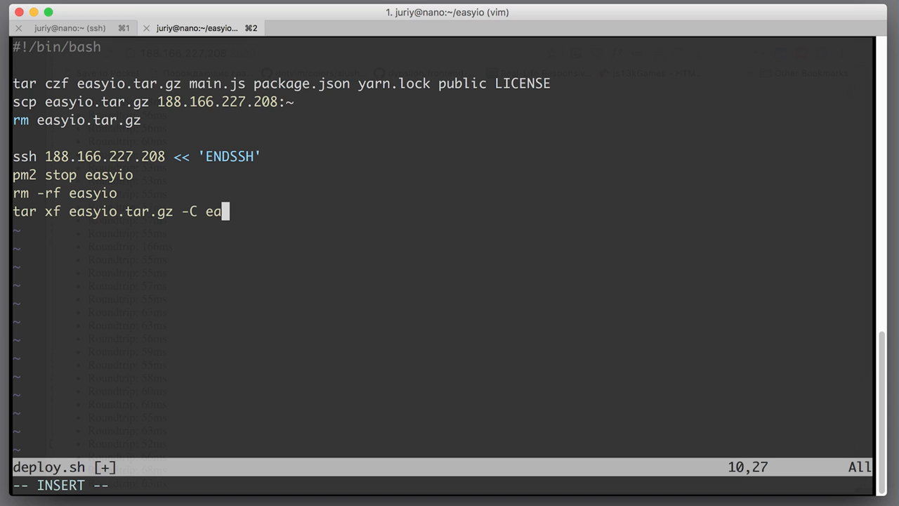
type("syio")
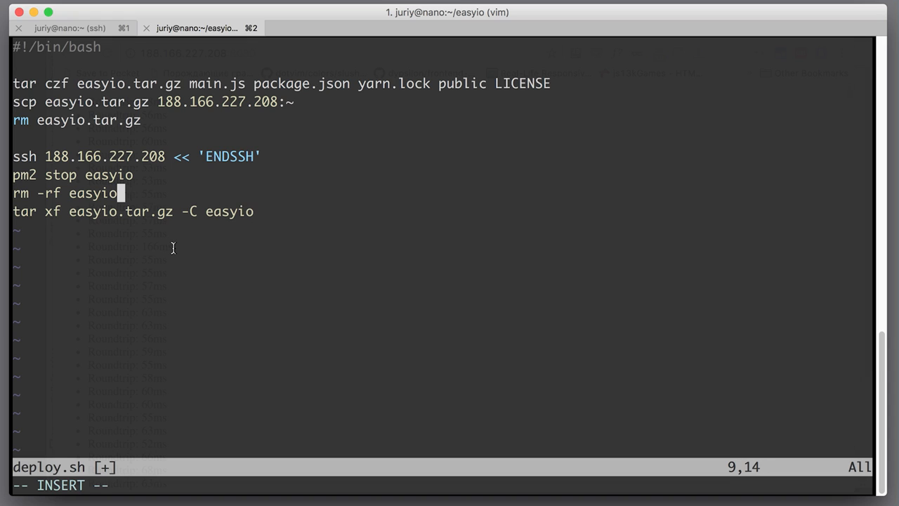
key("Enter")
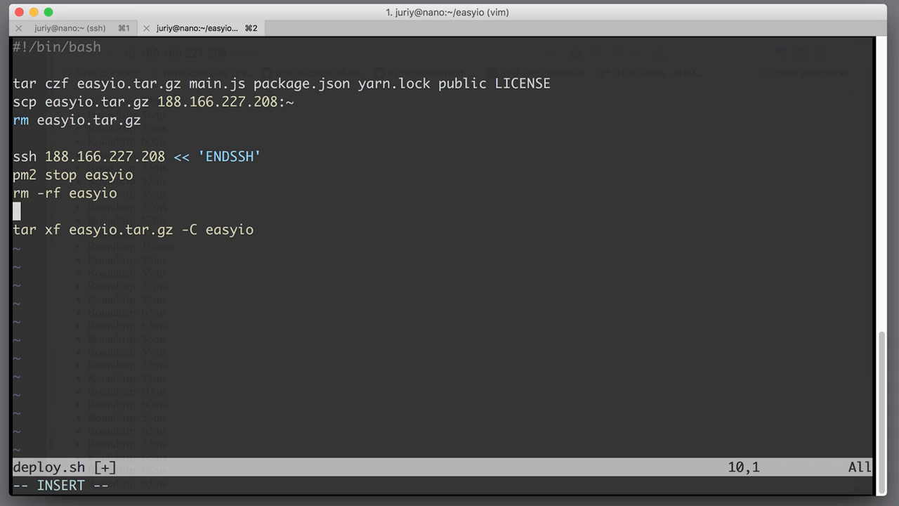
type("mk")
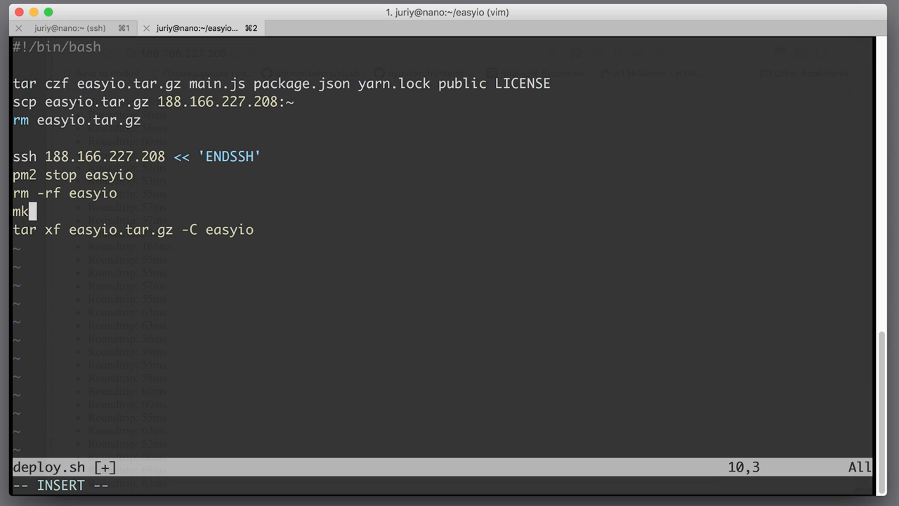
type("dir easyio")
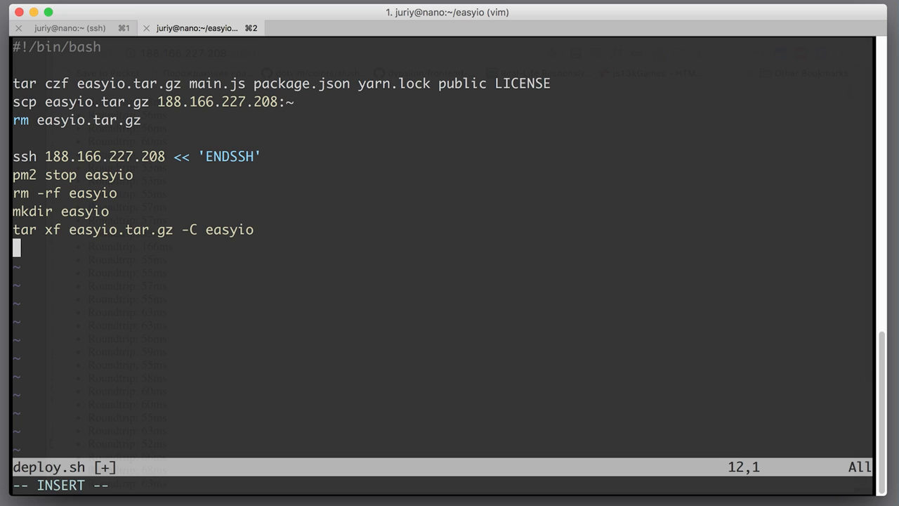
Step: Add the remote lines 'cd easyio' and 'yarn install'
type("c")
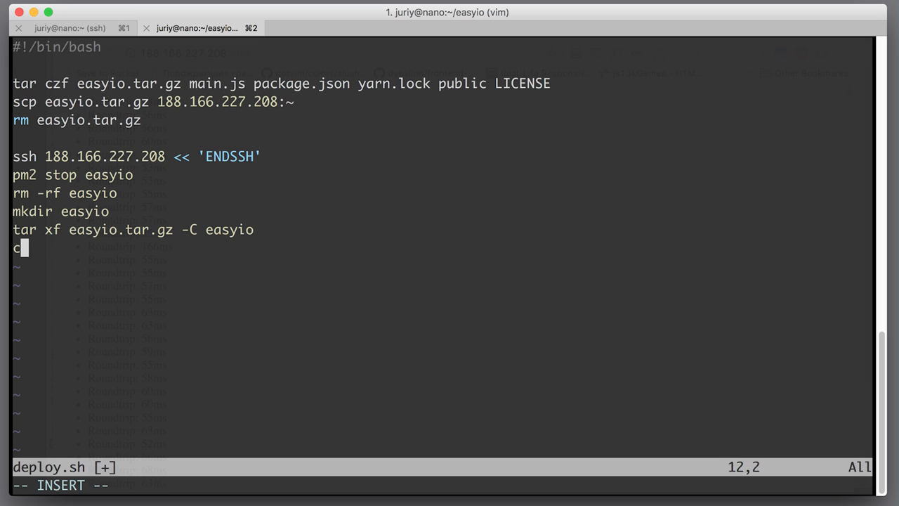
type("d easy")
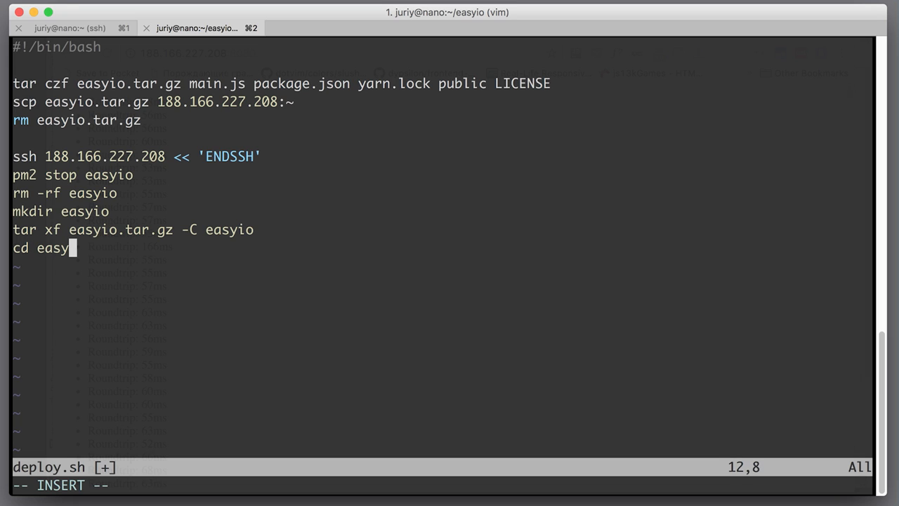
type("io")
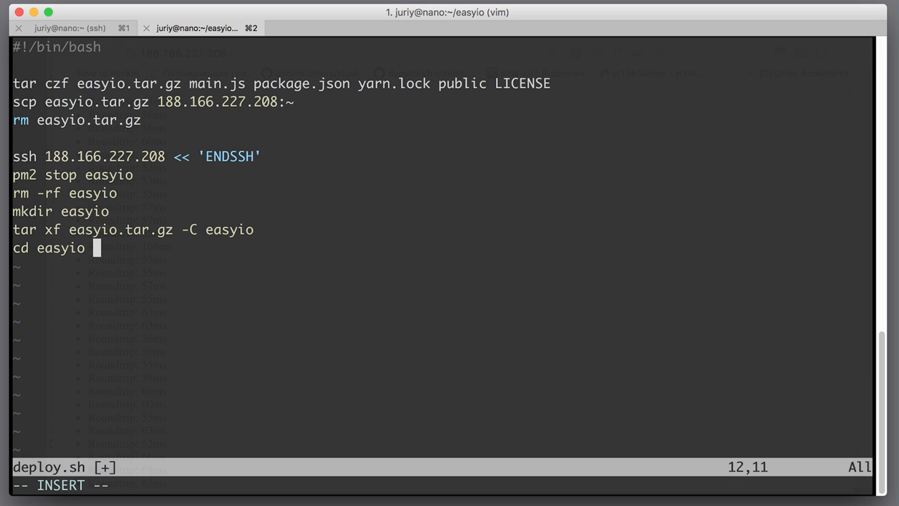
type("yarn")
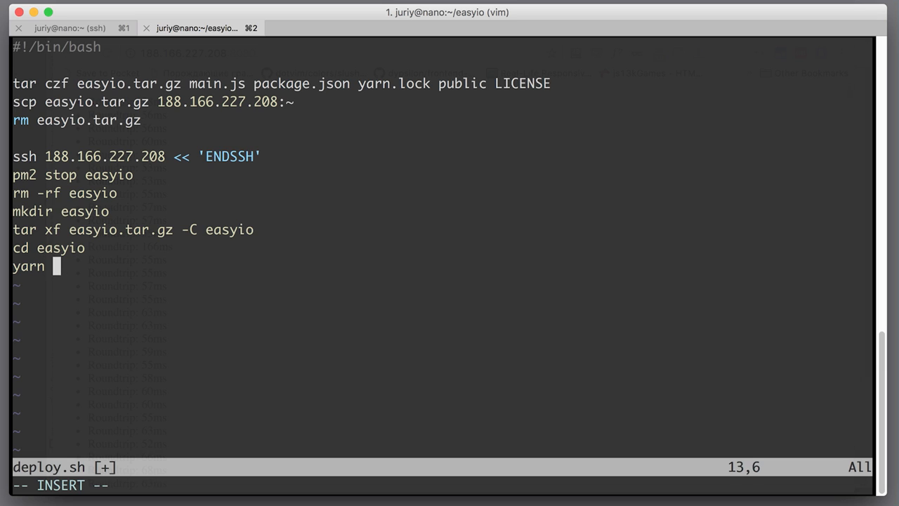
type("install")
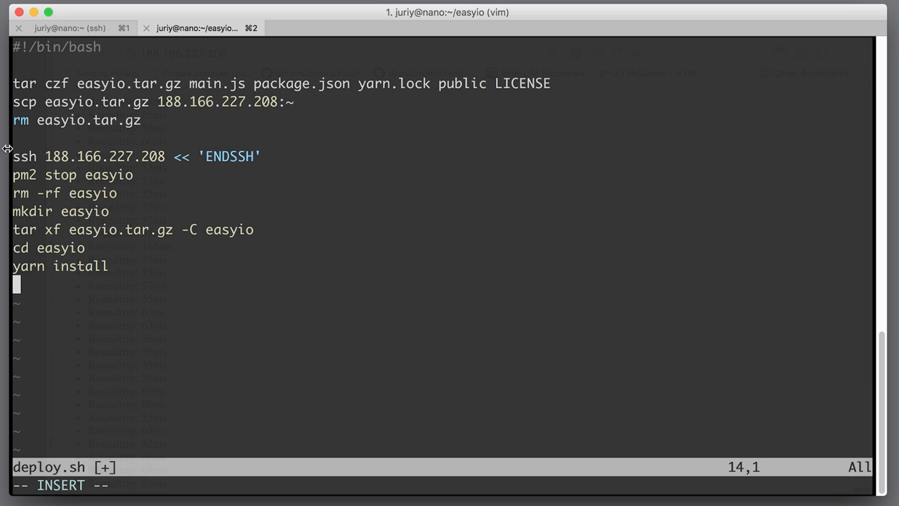
mouse_move(190, 353)
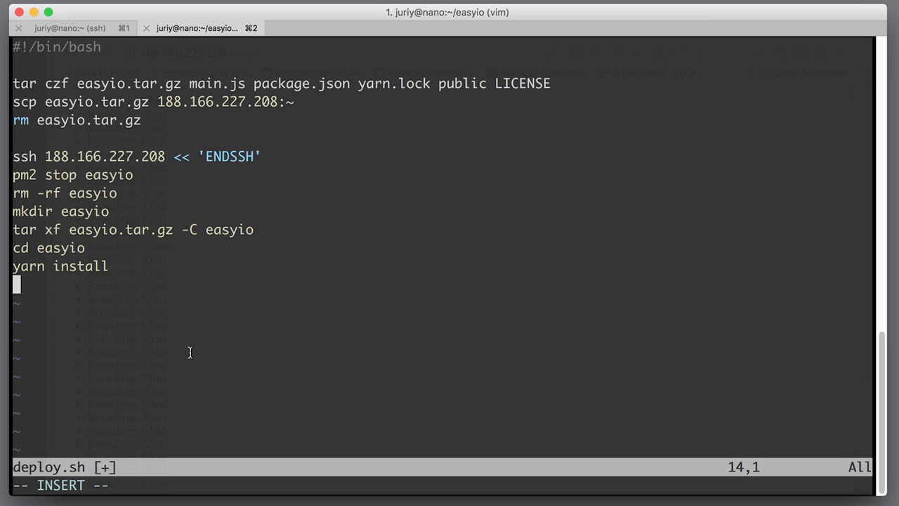
mouse_move(200, 345)
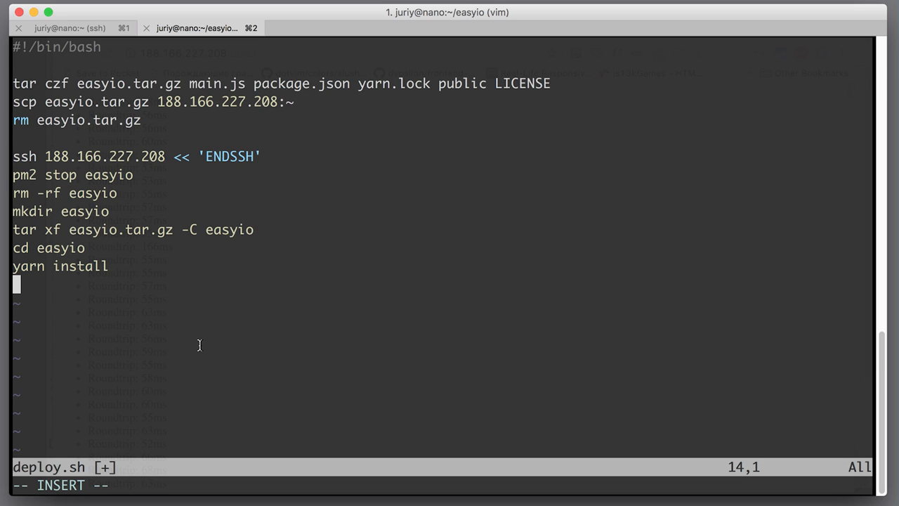
Step: Add 'pm2 start easyio' and close the heredoc with ENDSSH
type("pm2 sta")
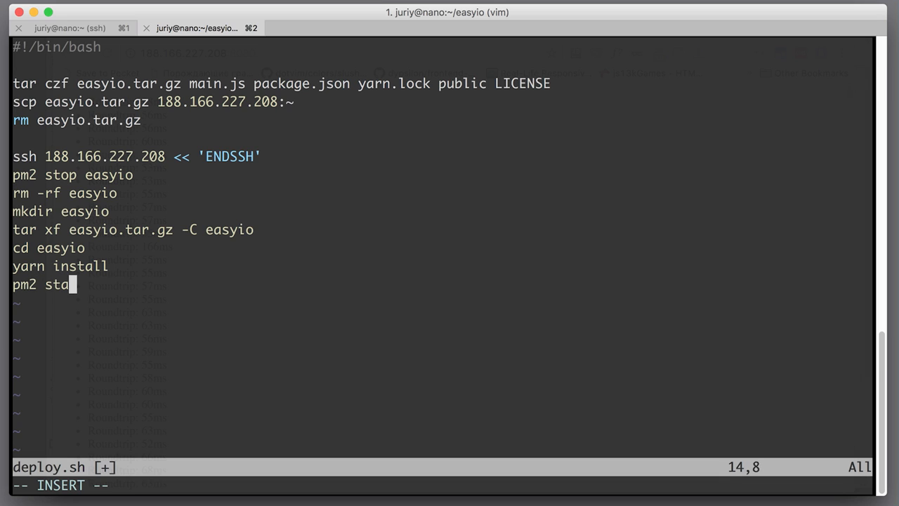
type("rt")
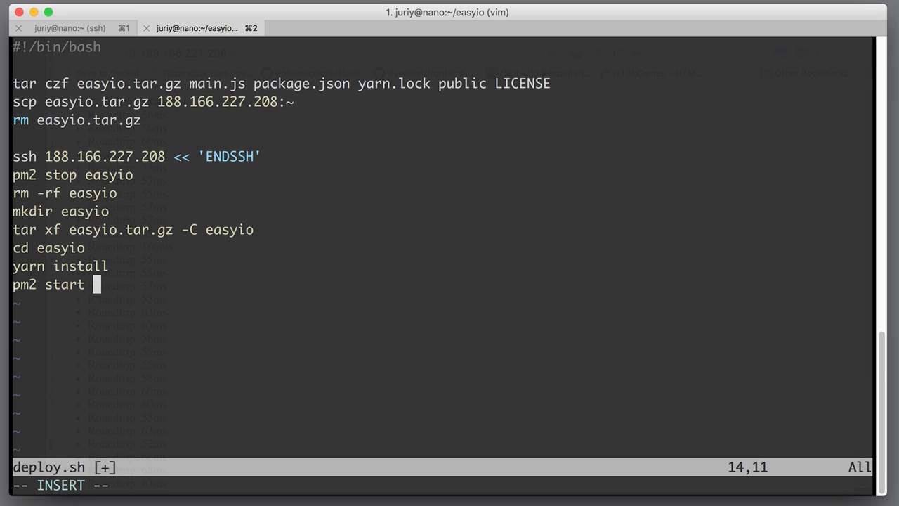
type("easyio")
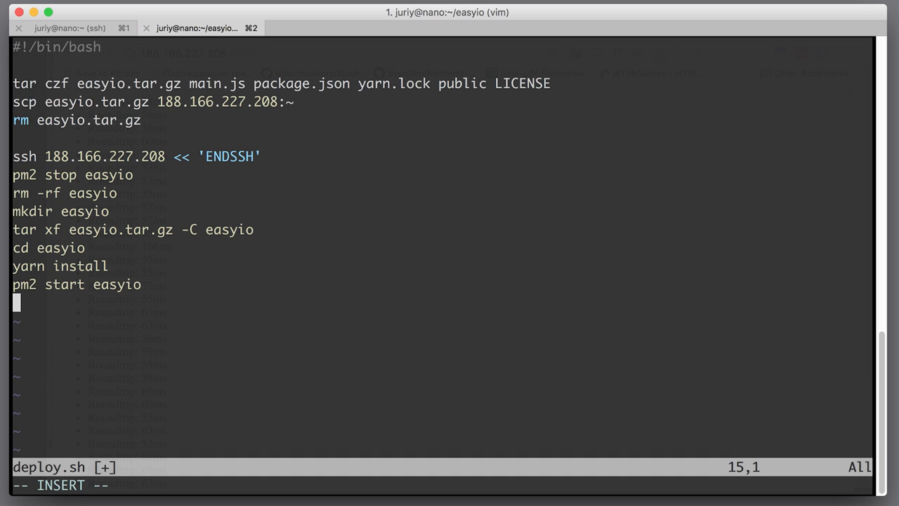
mouse_move(181, 356)
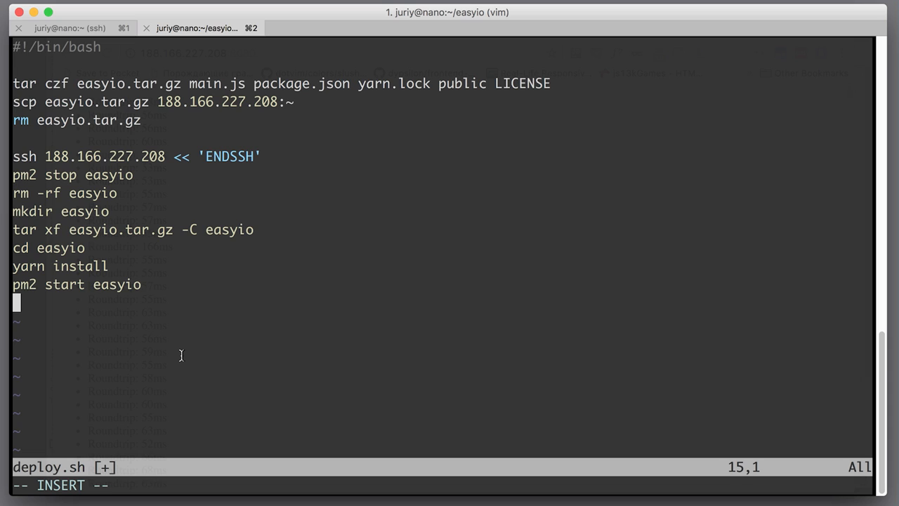
type("END")
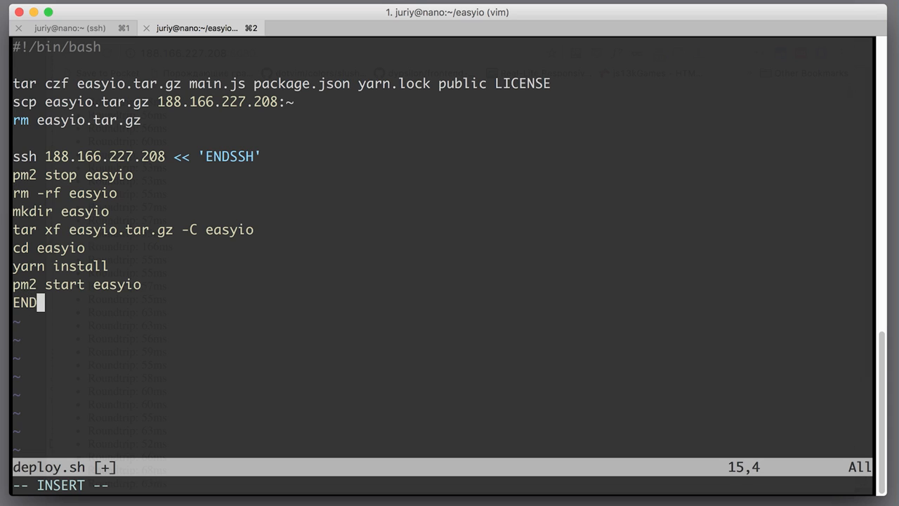
type("SSH")
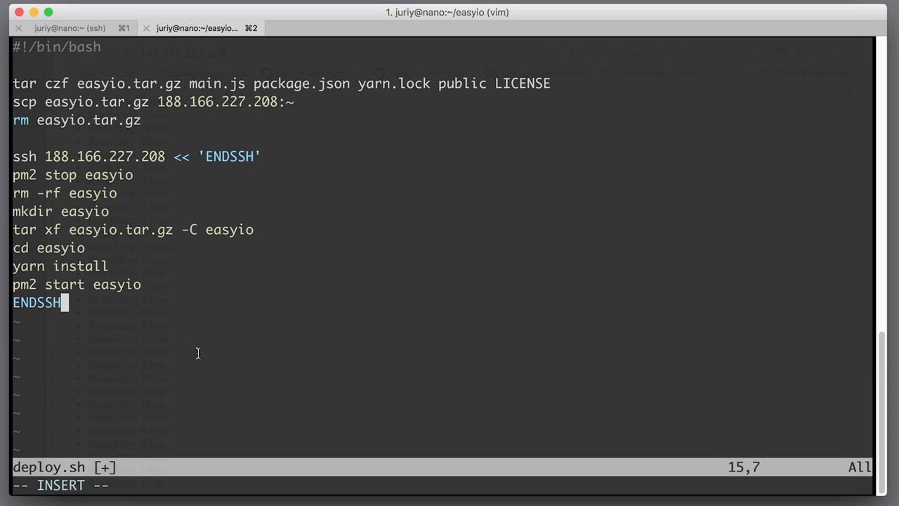
mouse_move(27, 173)
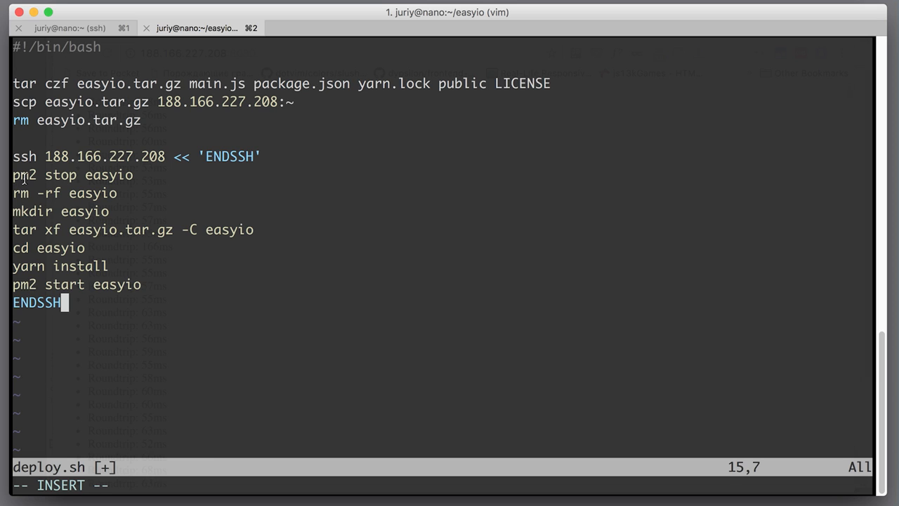
mouse_move(235, 279)
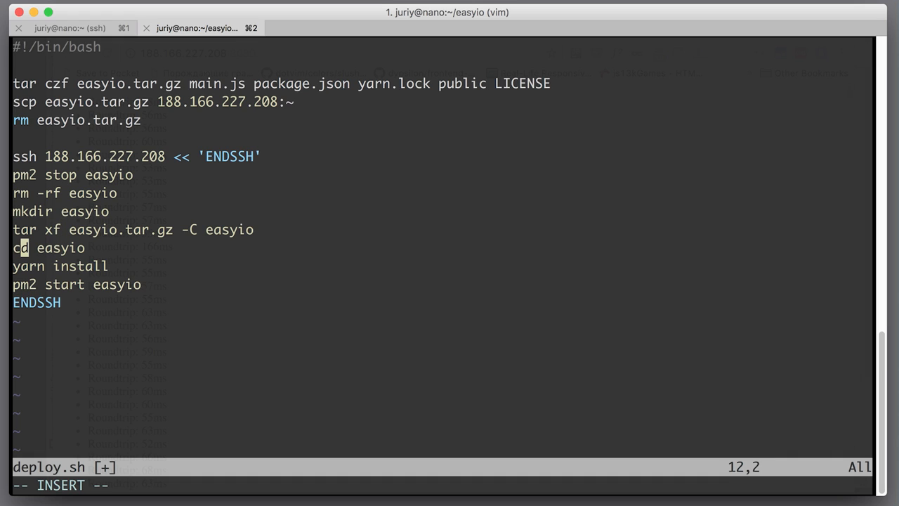
Step: Add an 'rm easyio.tar.gz' line above 'cd easyio' in deploy.sh and save with :wq
key("Left")
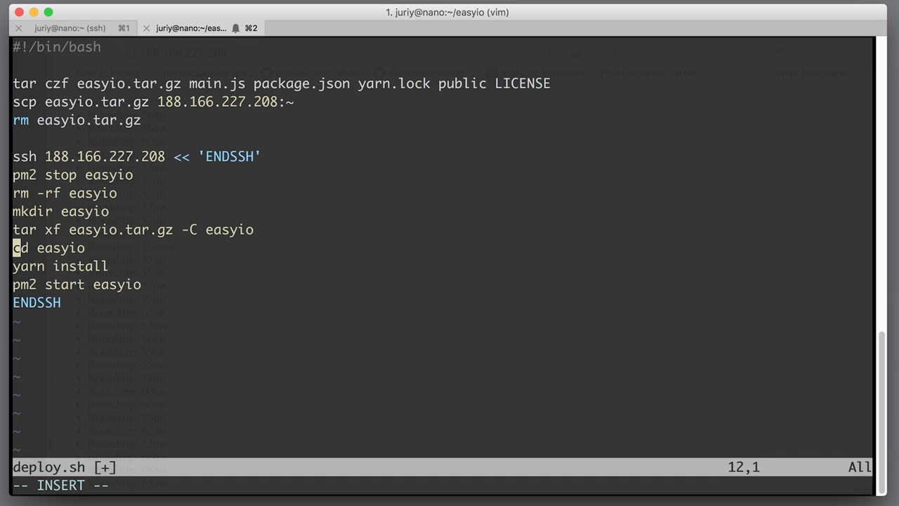
key("Enter")
type("rm ea")
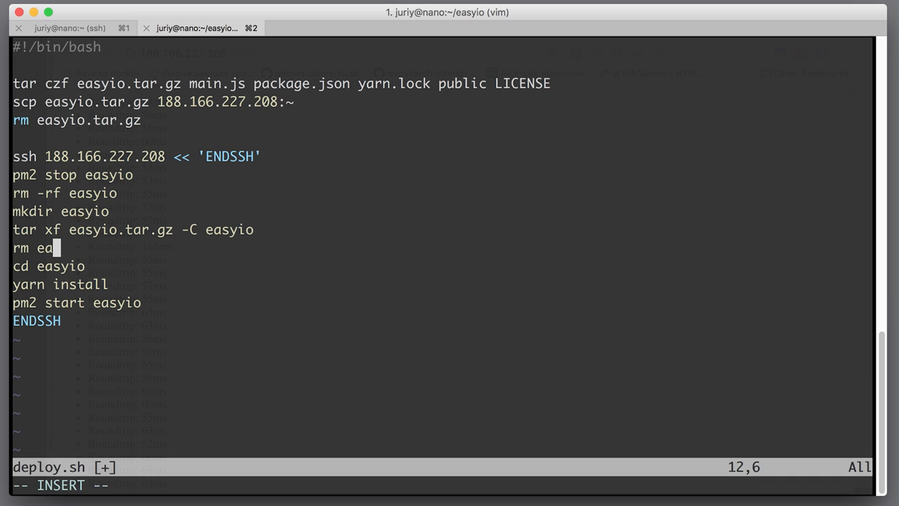
type("sy")
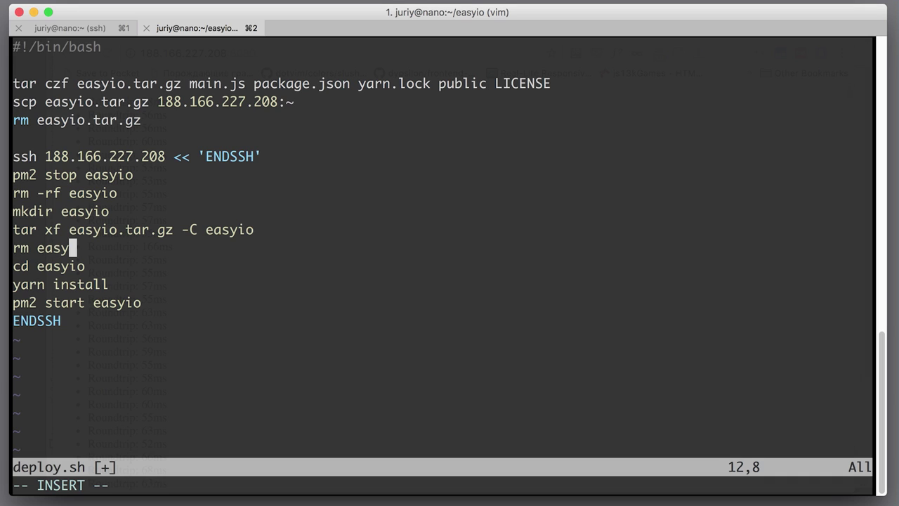
type("io.tar.gz")
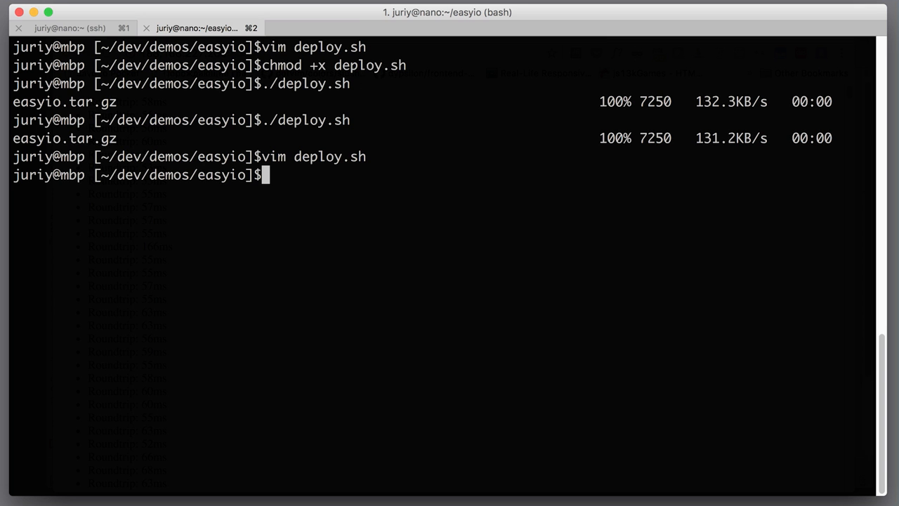
Step: Run ./deploy.sh so pm2 stops easyio, runs yarn install and restarts it online
type("./deploy.sh")
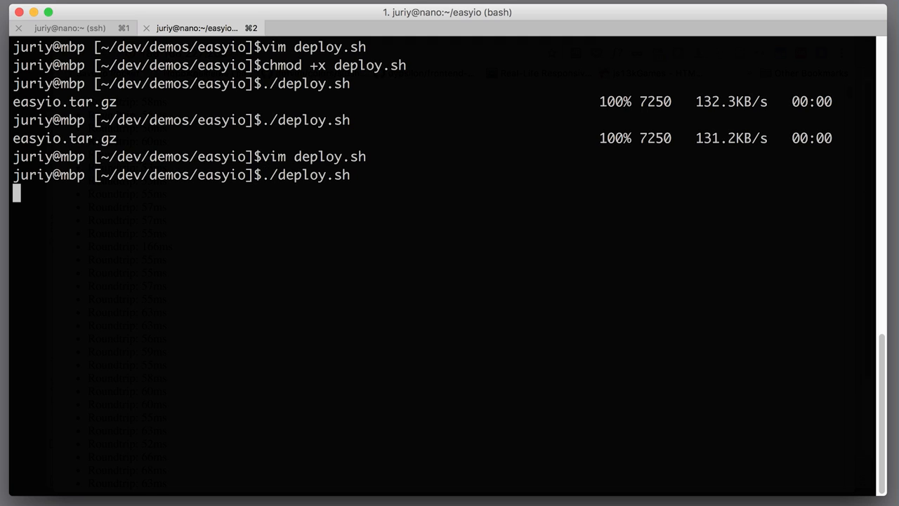
key("Return")
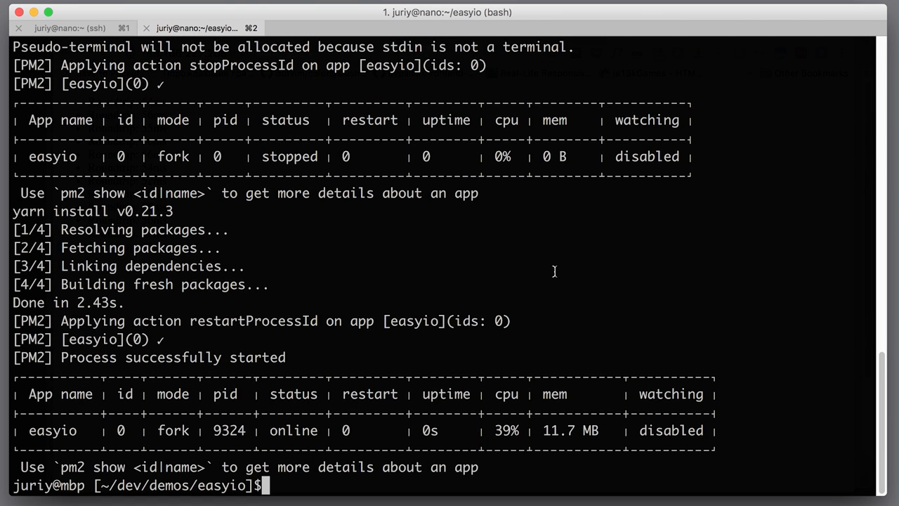
type("vim p")
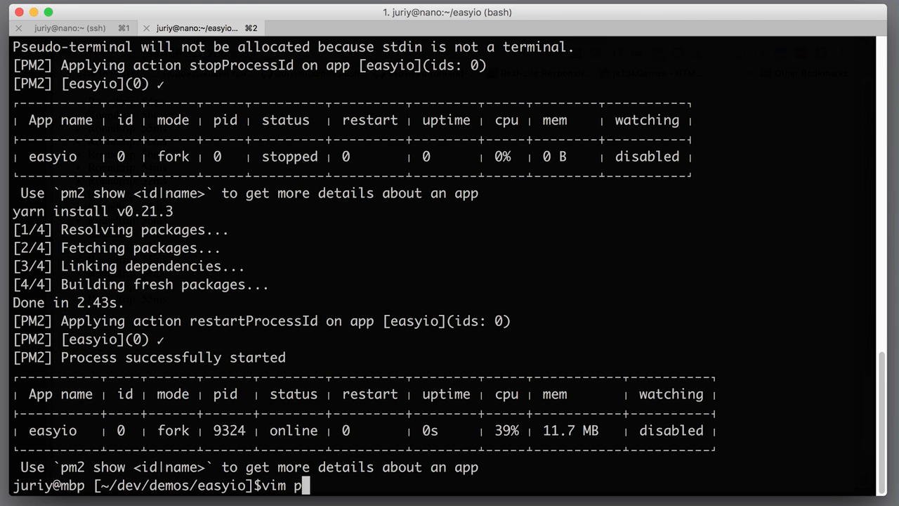
Step: Insert an '<h1>Easy IO' heading above the ul in public/index.html and save
type("ublic/index.html")
type("<")
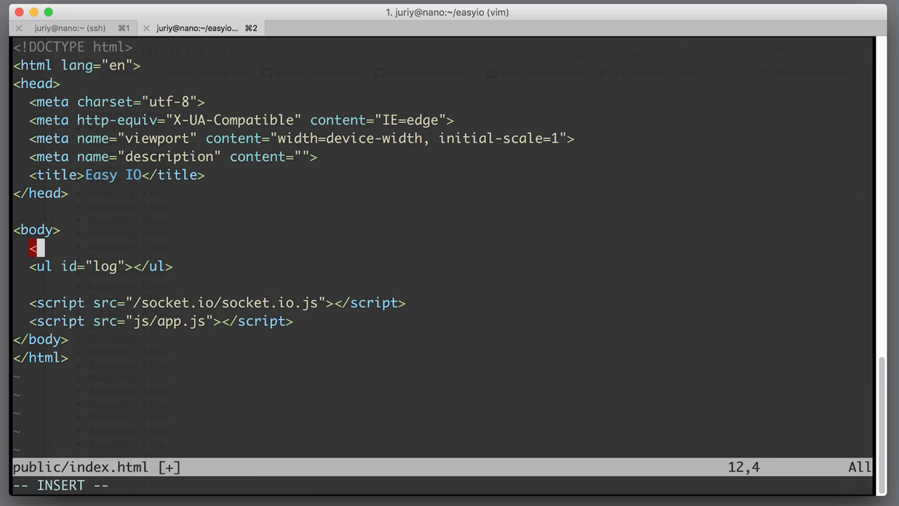
type("h1>")
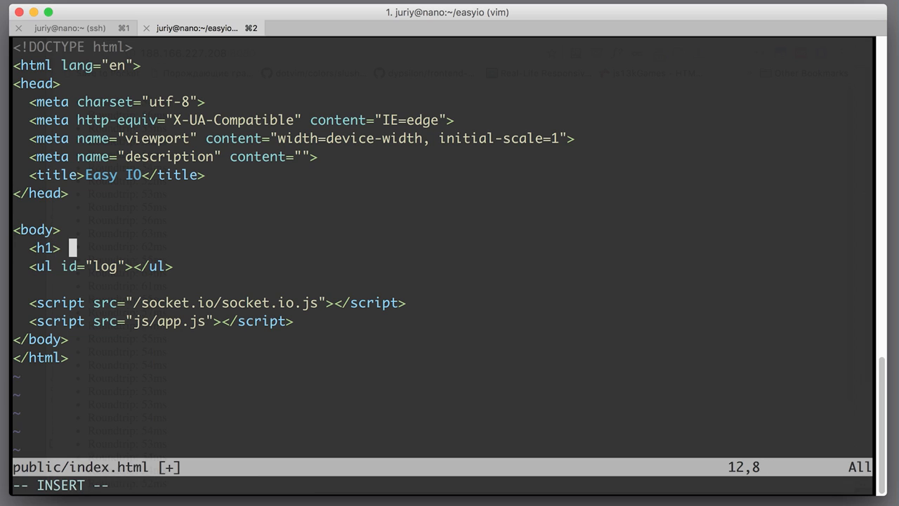
type("Eas")
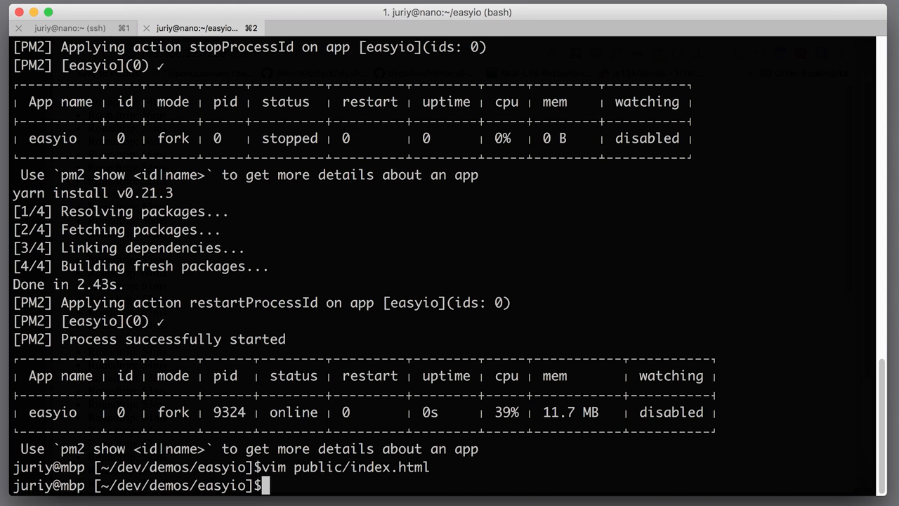
Step: Run ./deploy.sh again to push the page with the new heading
type("./deploy.sh")
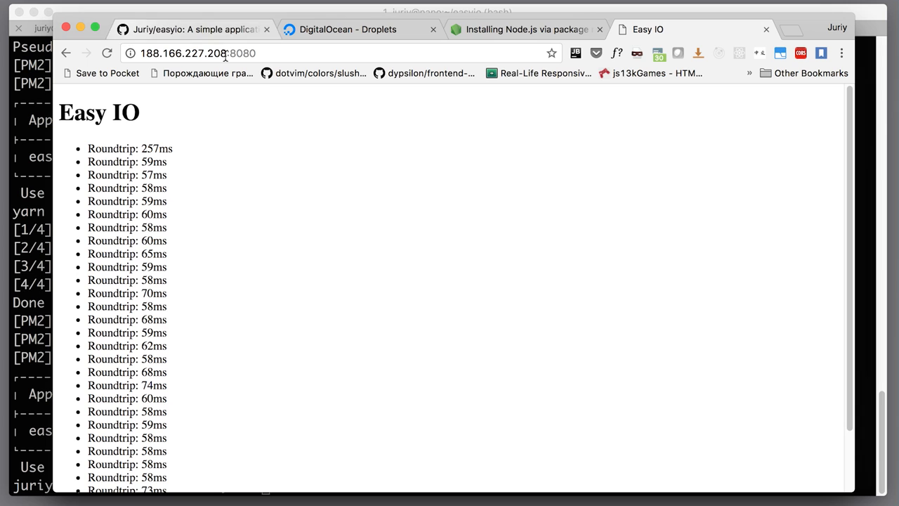
mouse_move(352, 368)
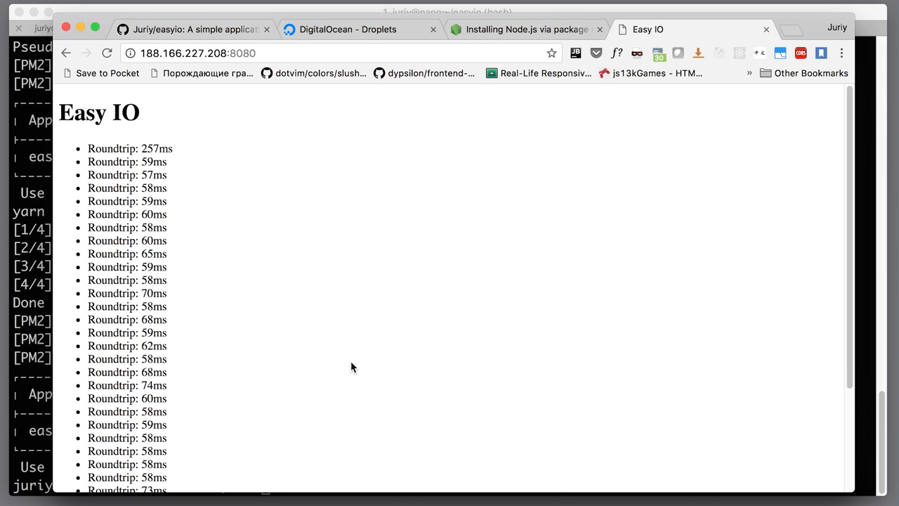